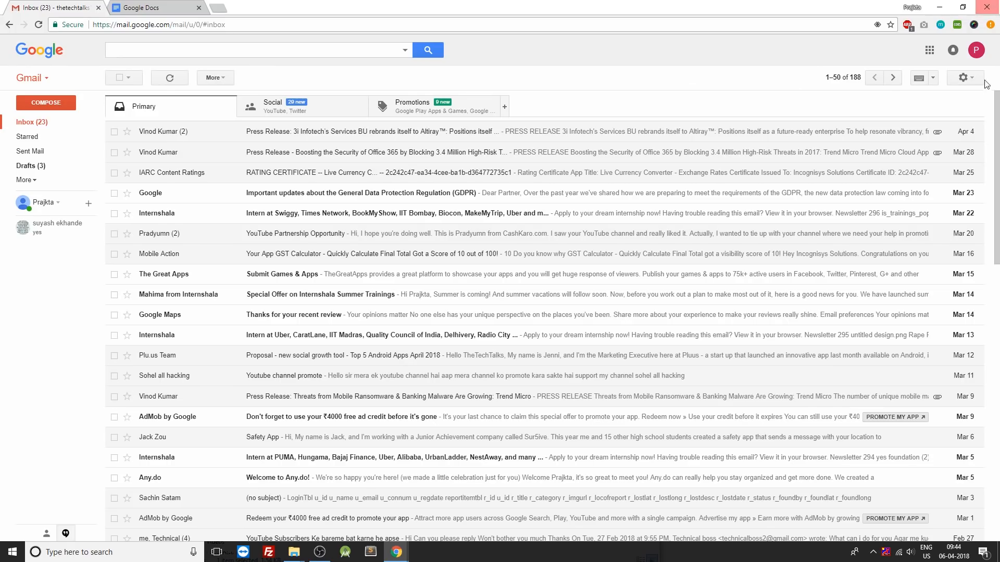
Open Gmail's general settings and scroll down to the Signature section.
click(962, 77)
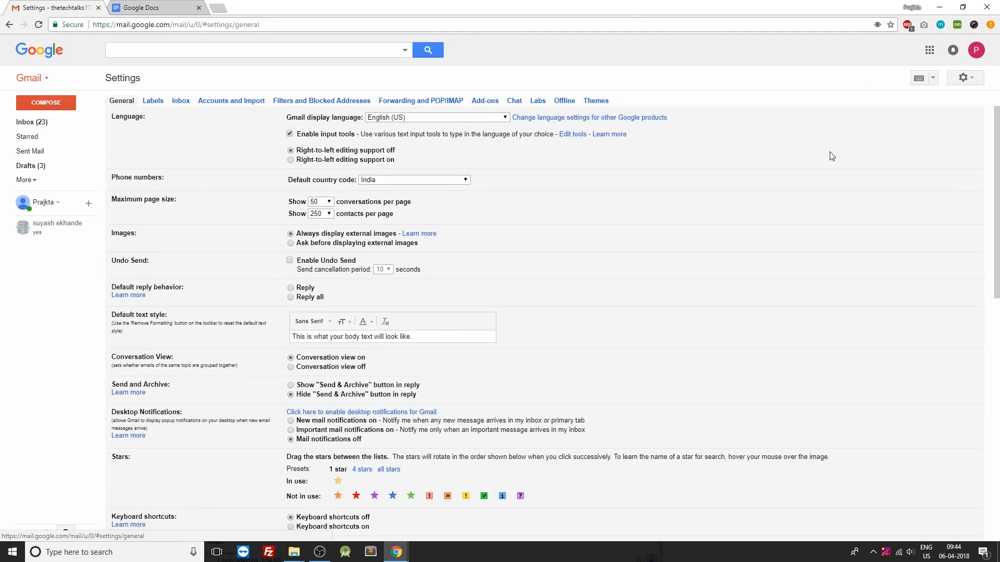
mouse_move(96, 86)
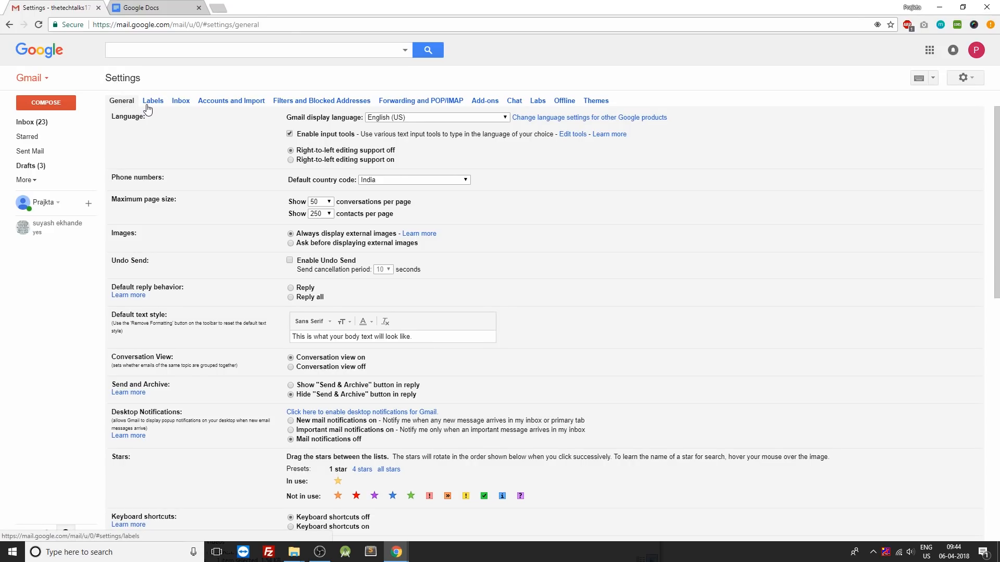
mouse_move(518, 126)
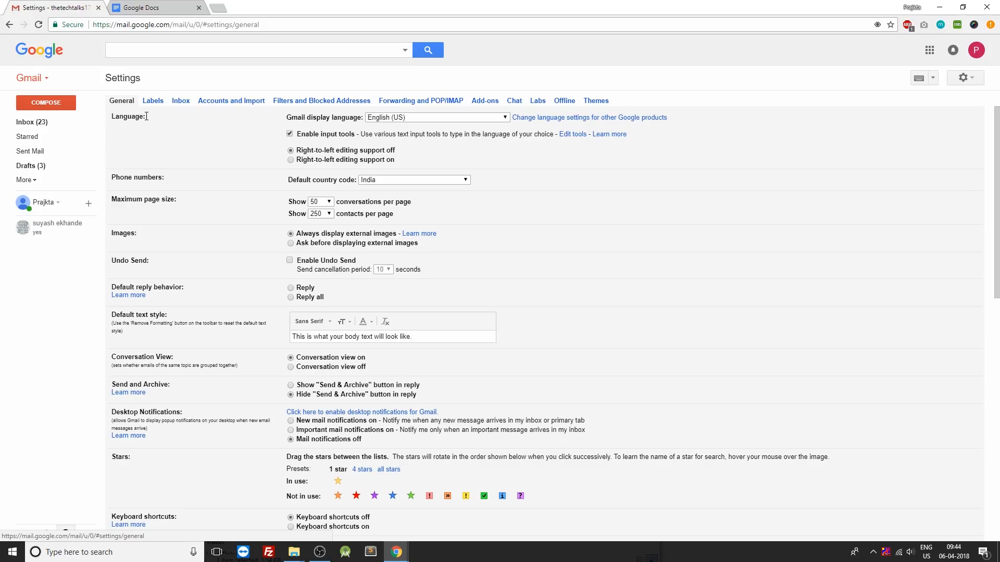
scroll(down, 3)
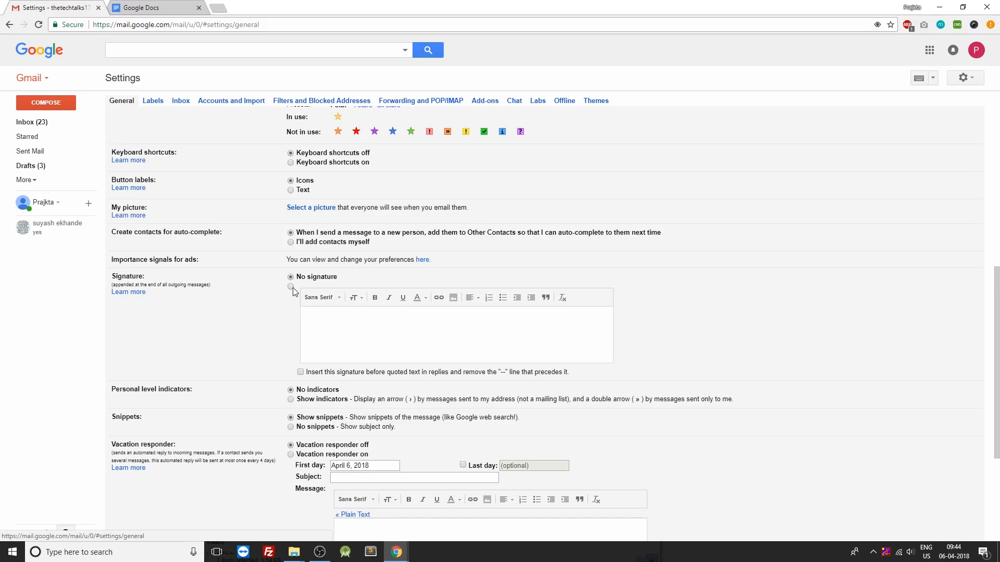
mouse_move(283, 77)
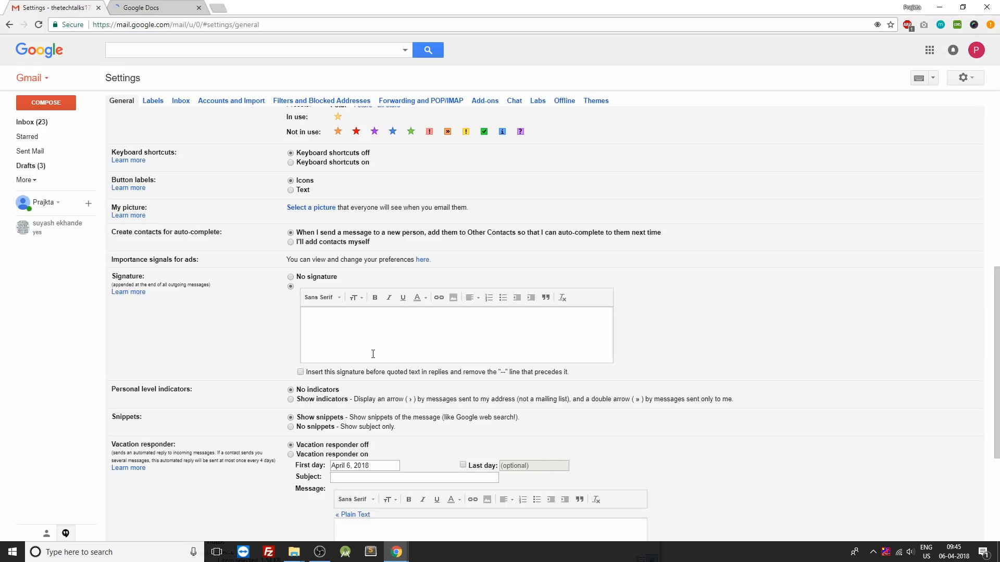
Start a new blank untitled document from the Google Docs home page.
click(150, 7)
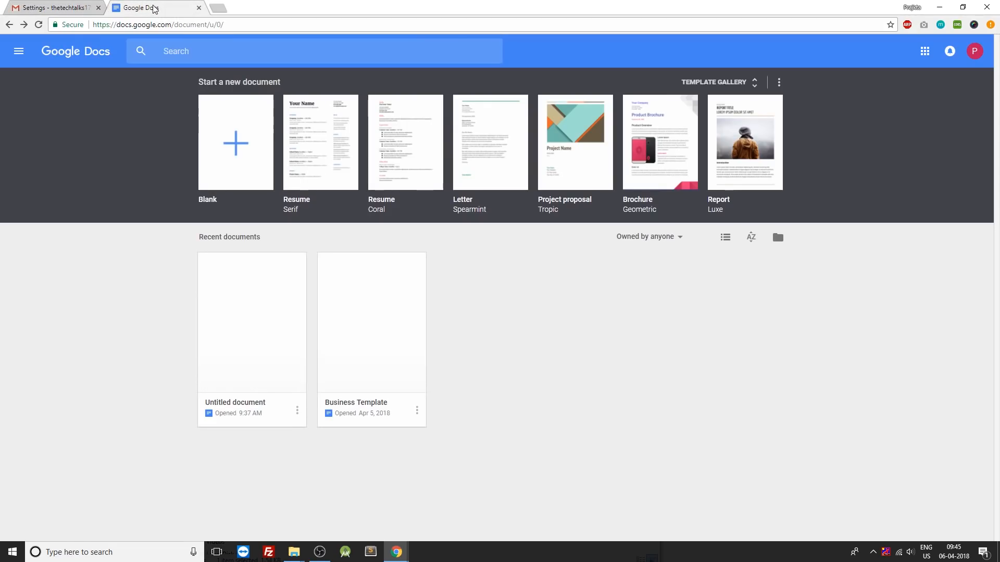
click(233, 157)
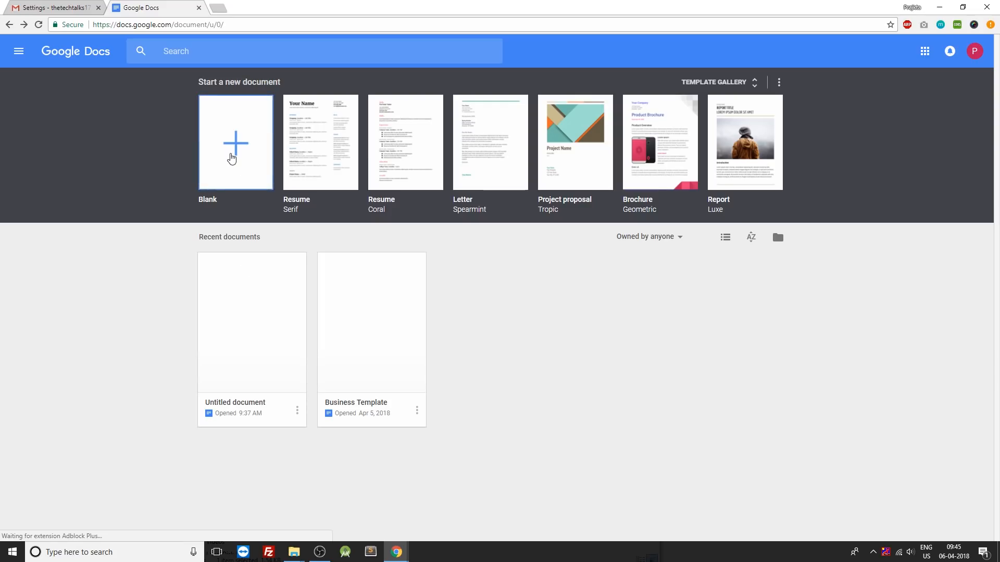
click(236, 142)
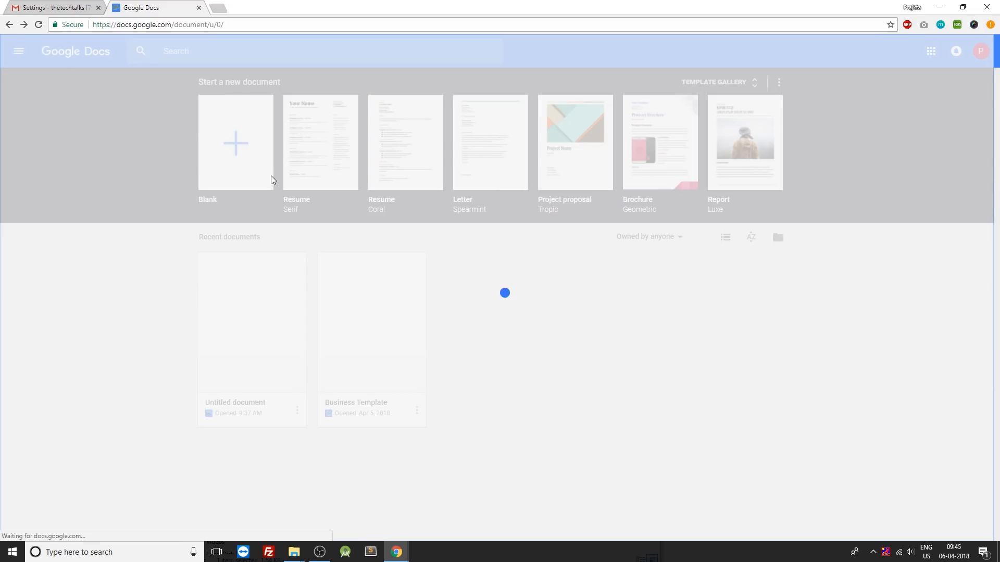
click(235, 142)
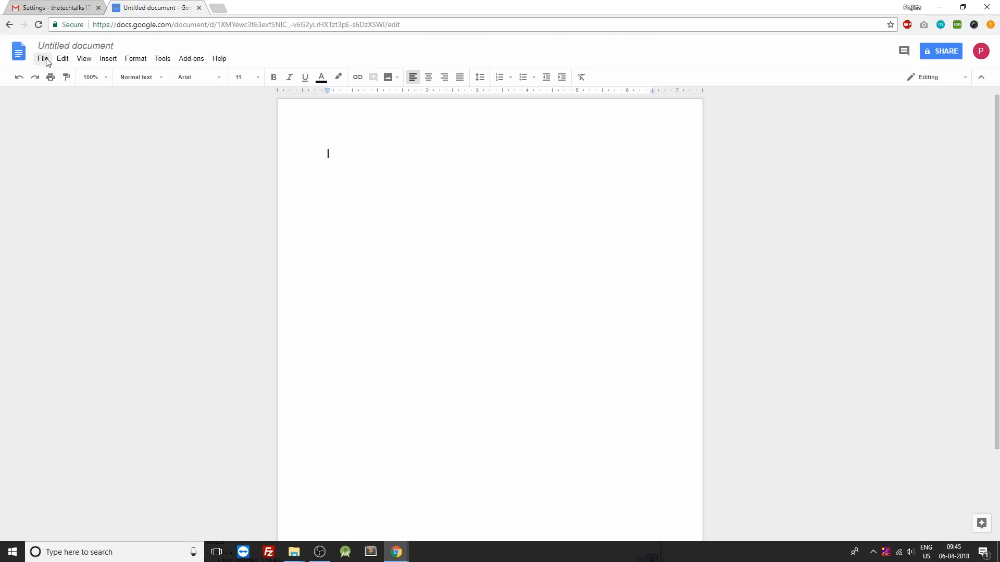
mouse_move(96, 65)
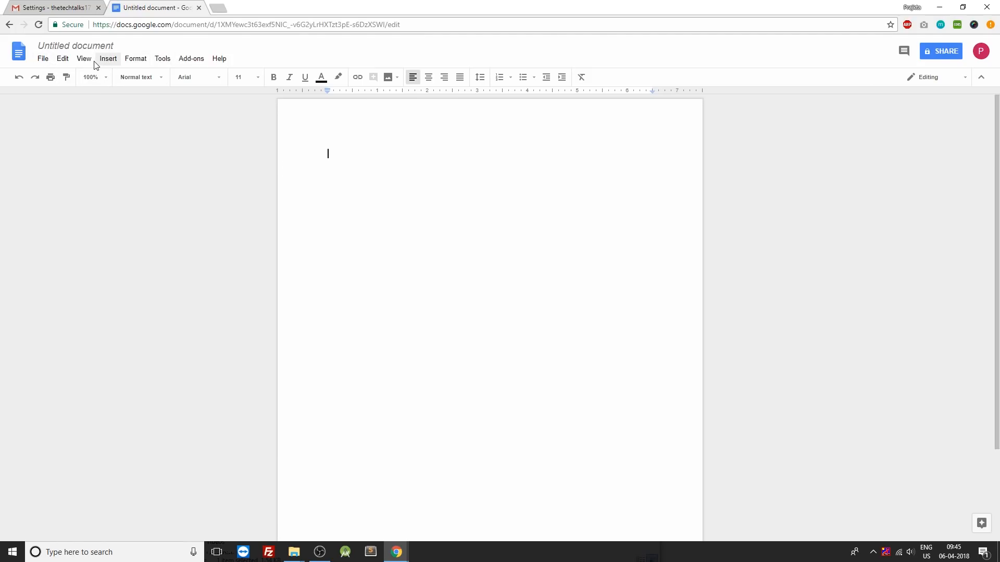
mouse_move(108, 65)
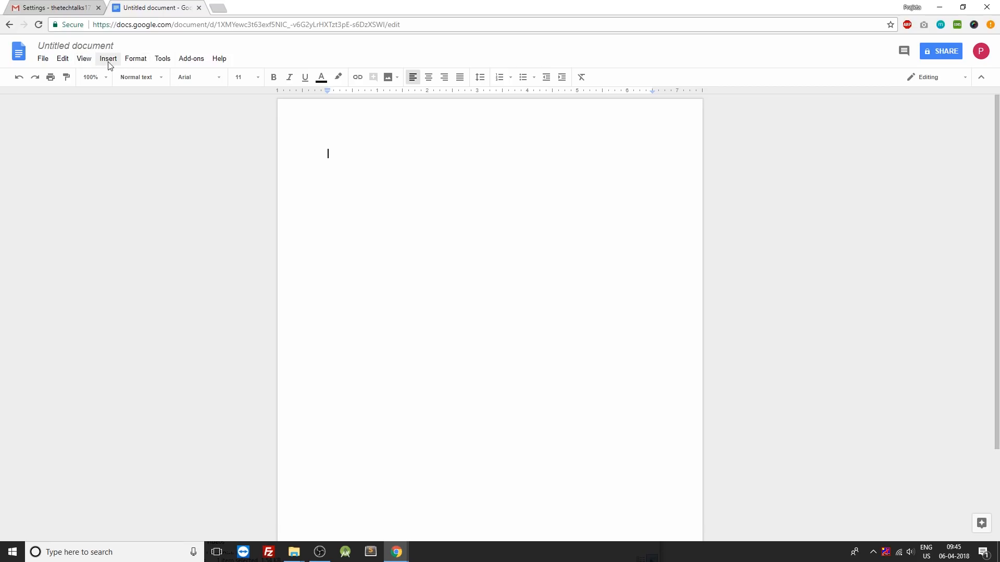
Insert an empty 2 x 2 table into the document.
click(107, 59)
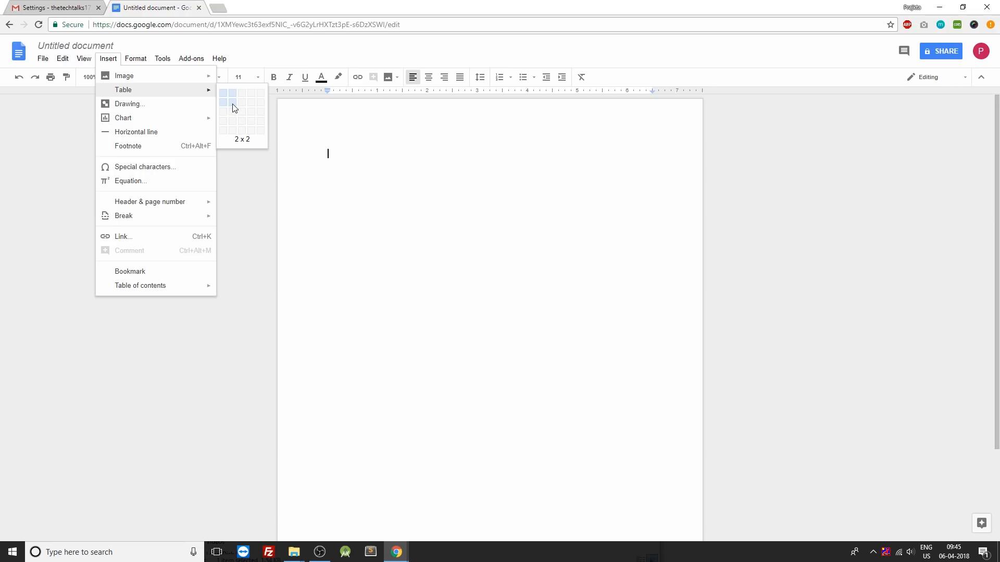
click(233, 102)
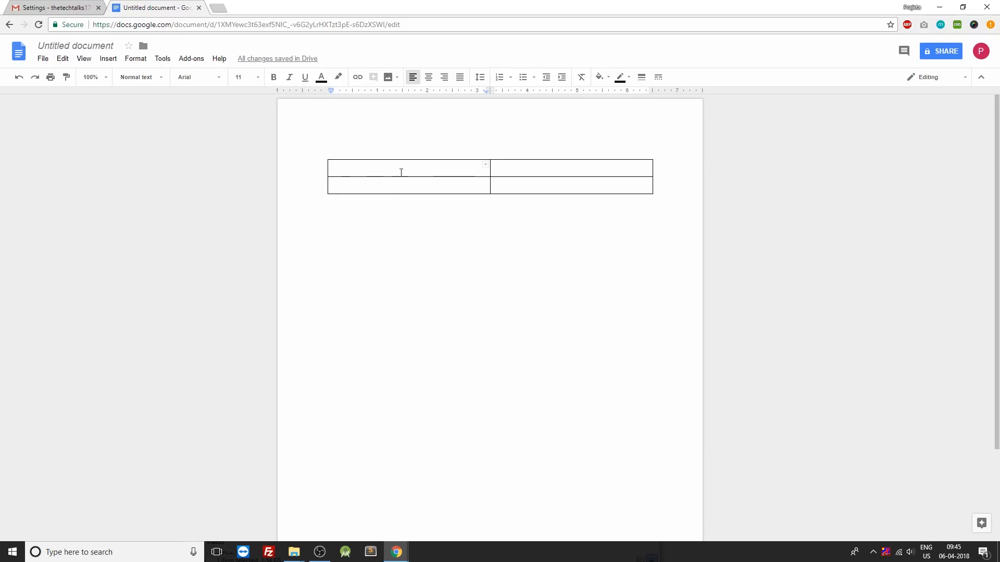
mouse_move(352, 163)
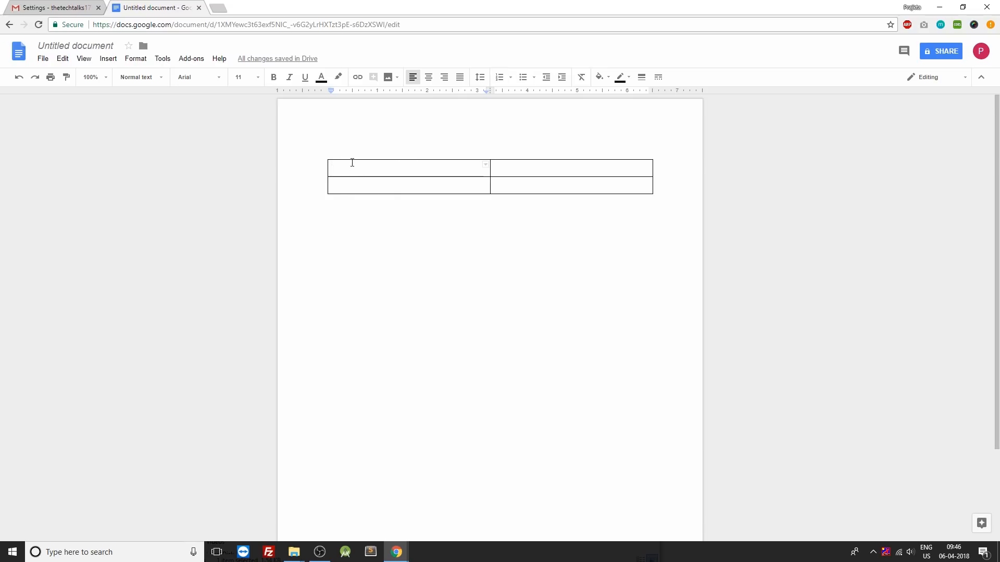
Place the logo in the top-left cell, shrink it small and narrow the first column to fit.
click(352, 165)
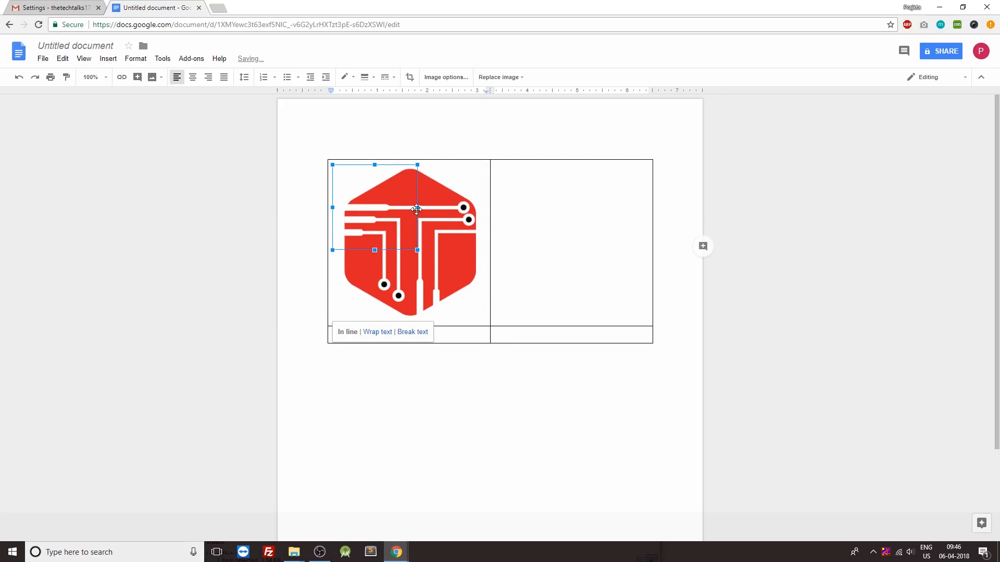
drag(418, 250, 409, 246)
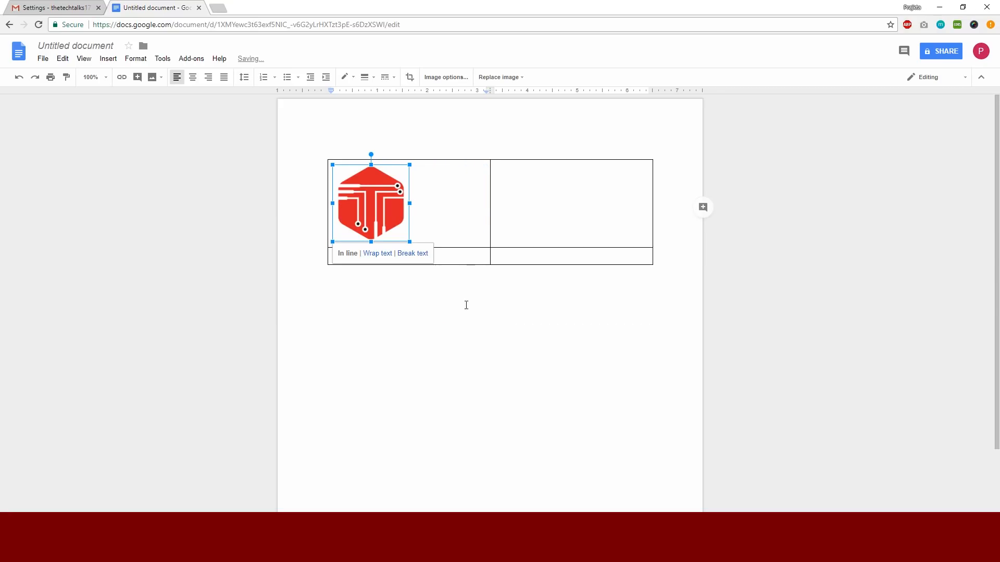
click(411, 239)
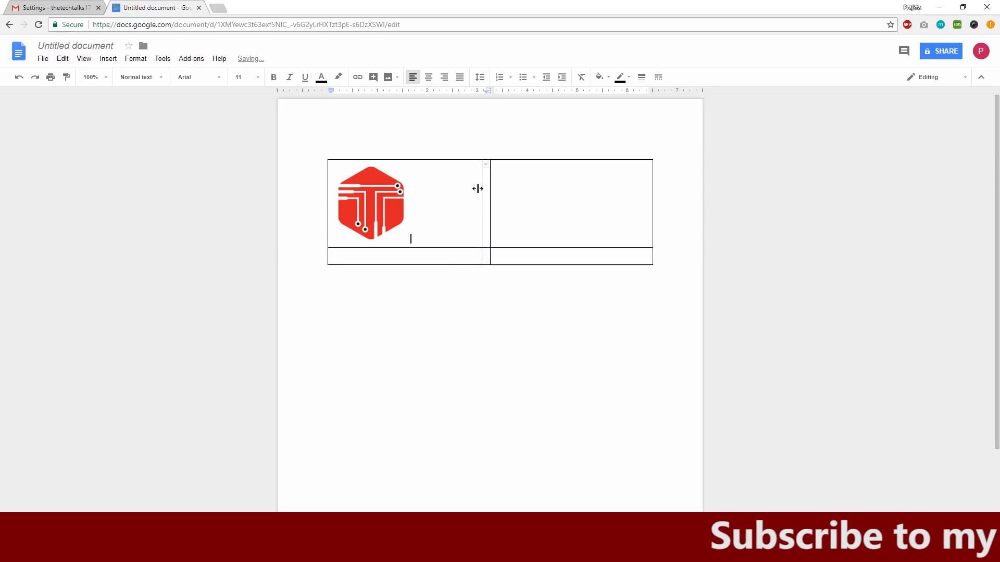
drag(477, 189, 409, 188)
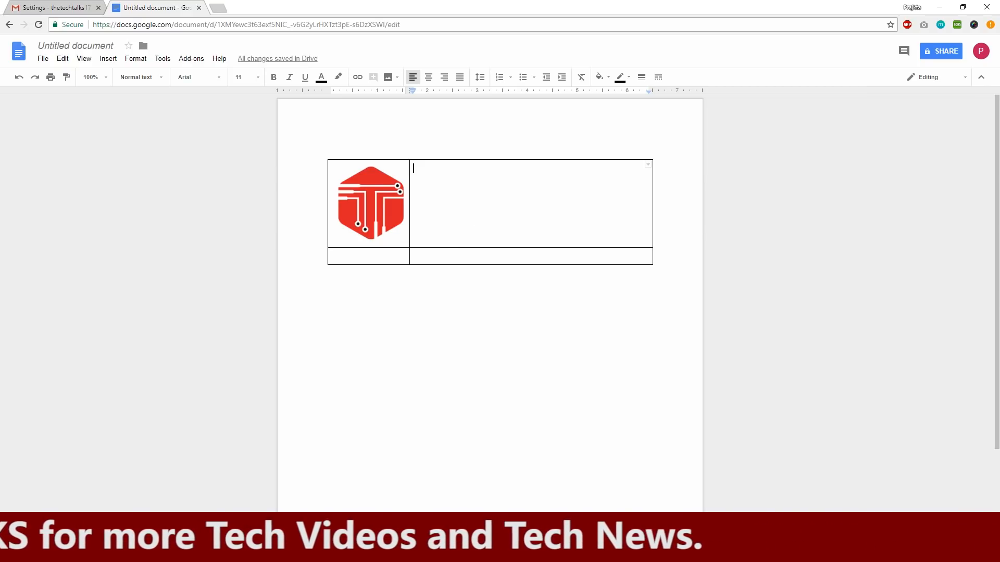
Enter 'Sachin Satam Director' and 'TheTechTalks' in the second cell.
text(Sachin)
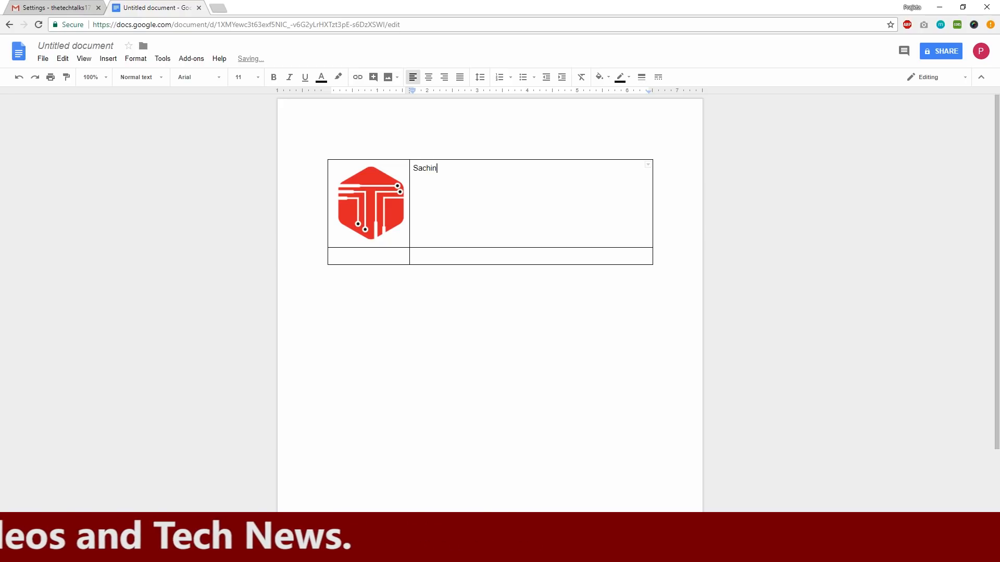
text(Satam)
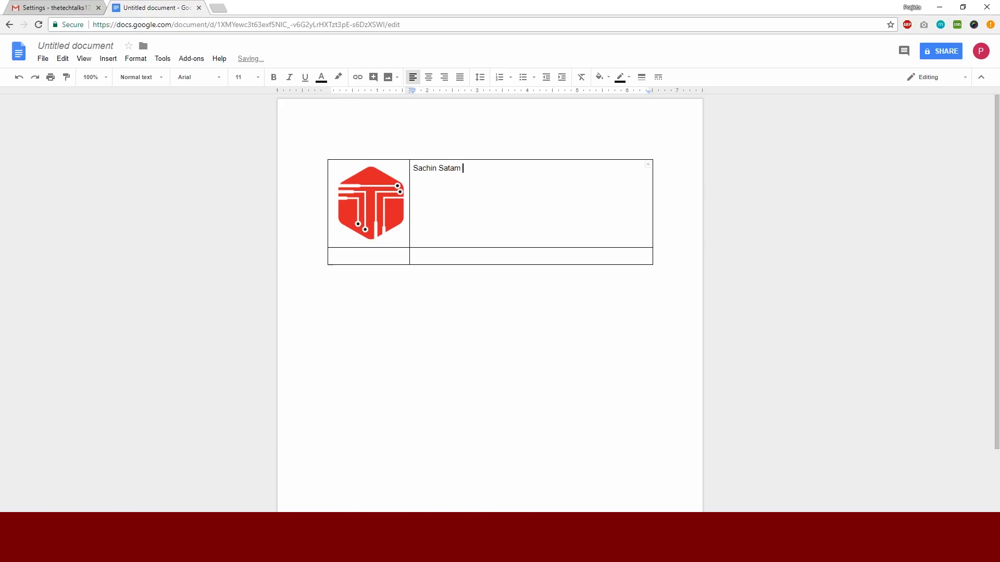
text(Direc)
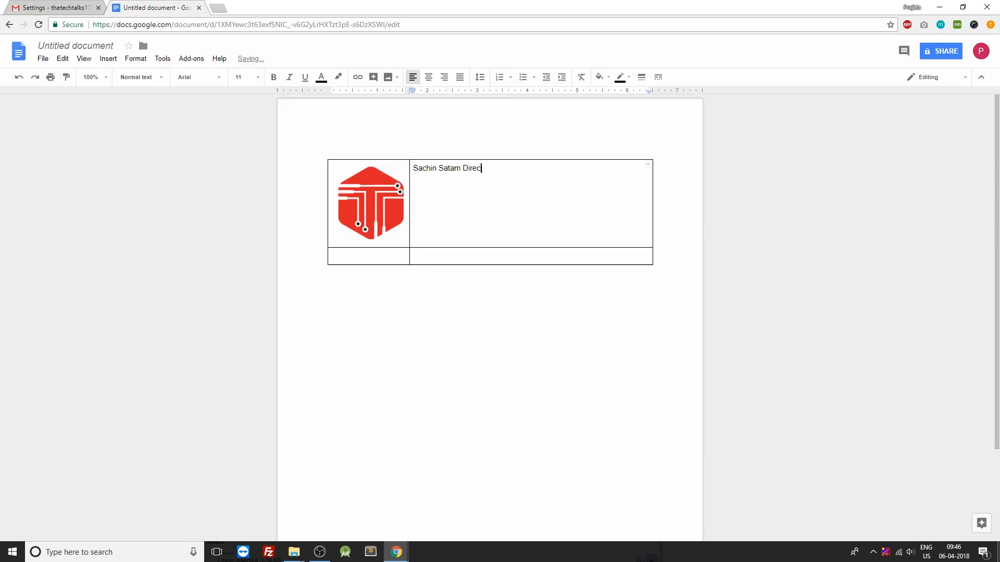
text(tor)
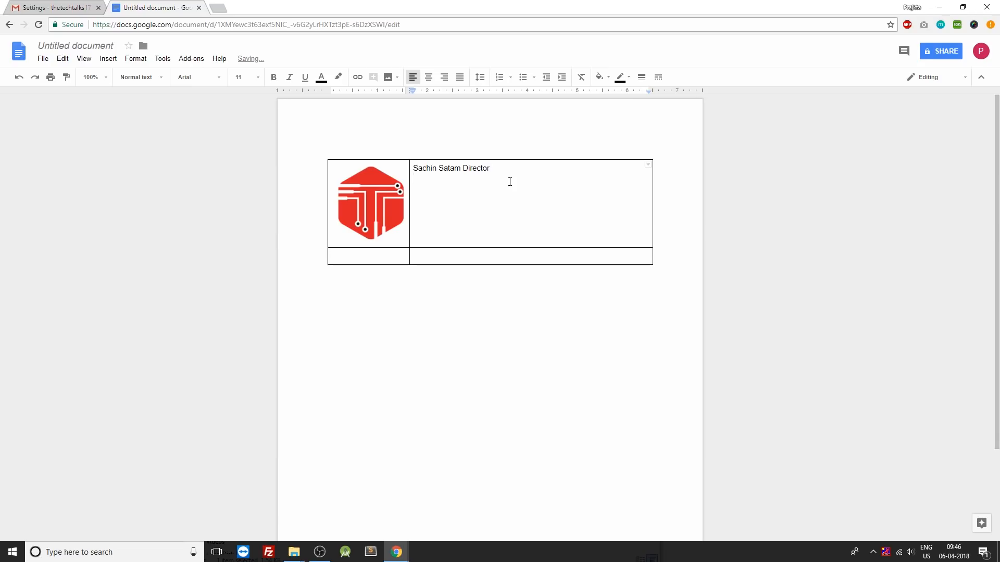
text(The)
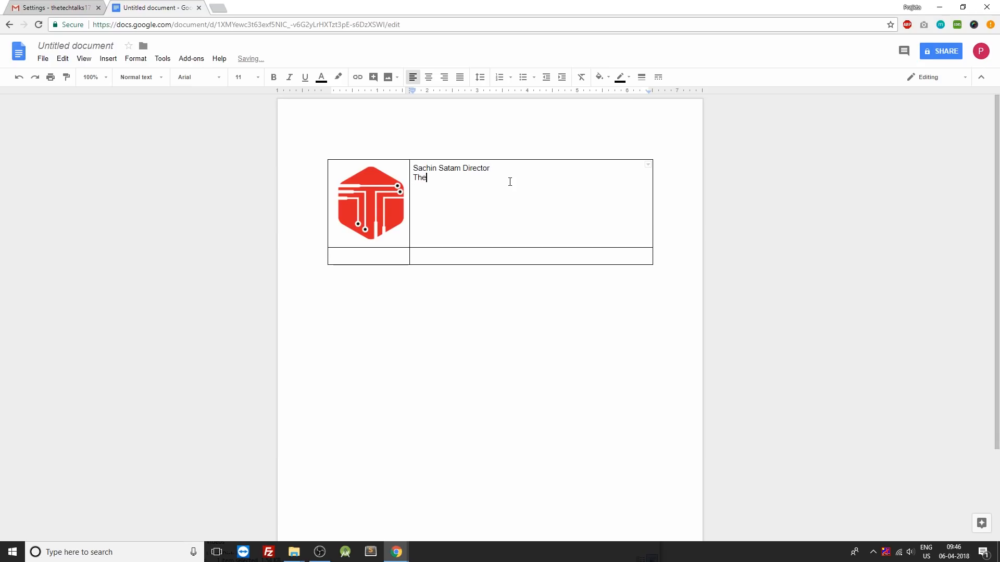
text(TechTalks)
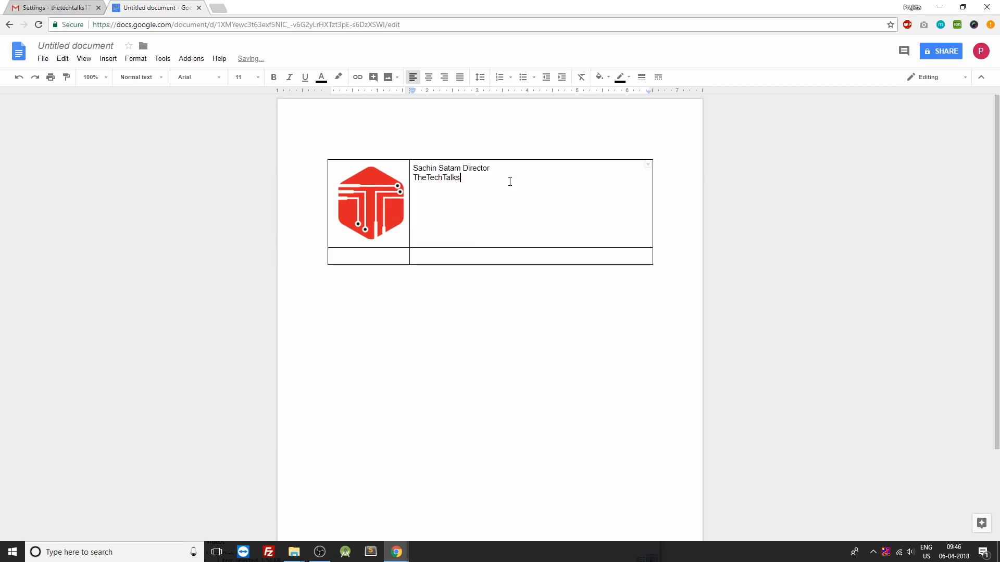
key(Enter)
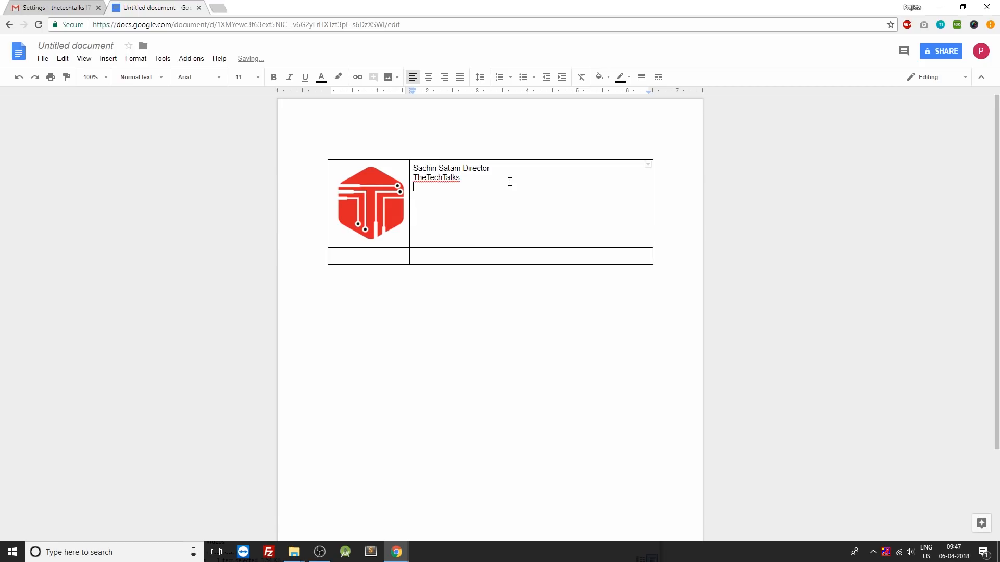
text(M:9090909090)
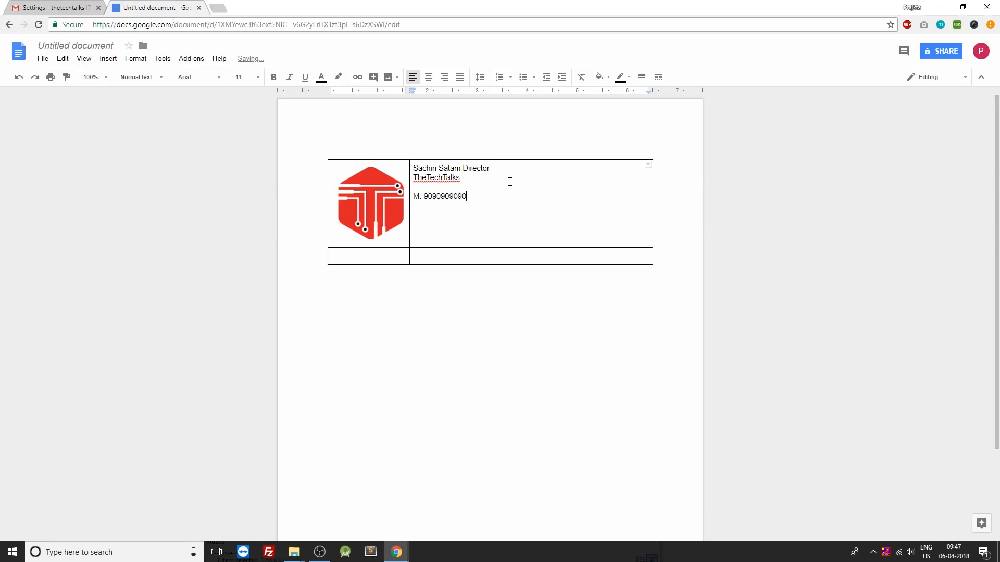
text(T)
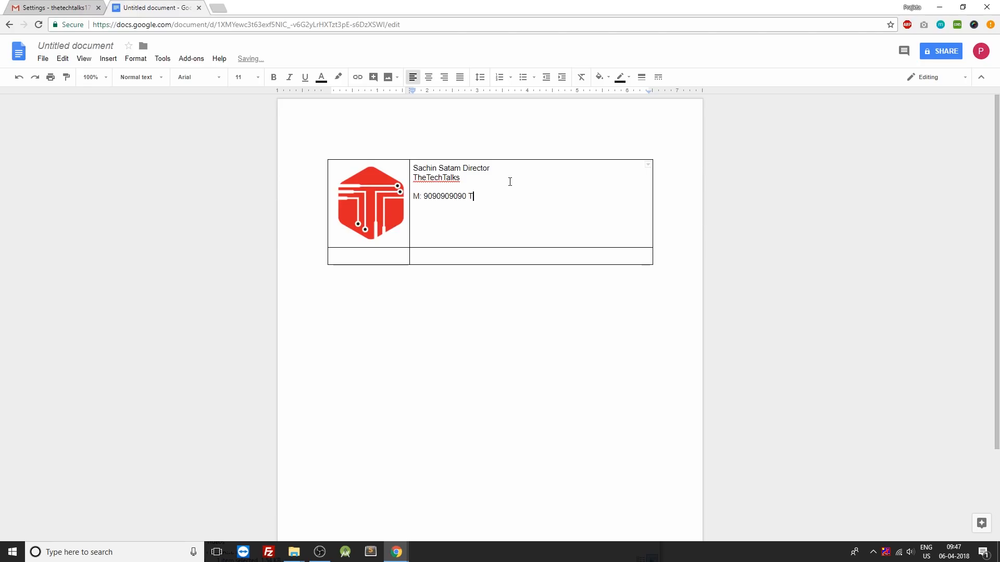
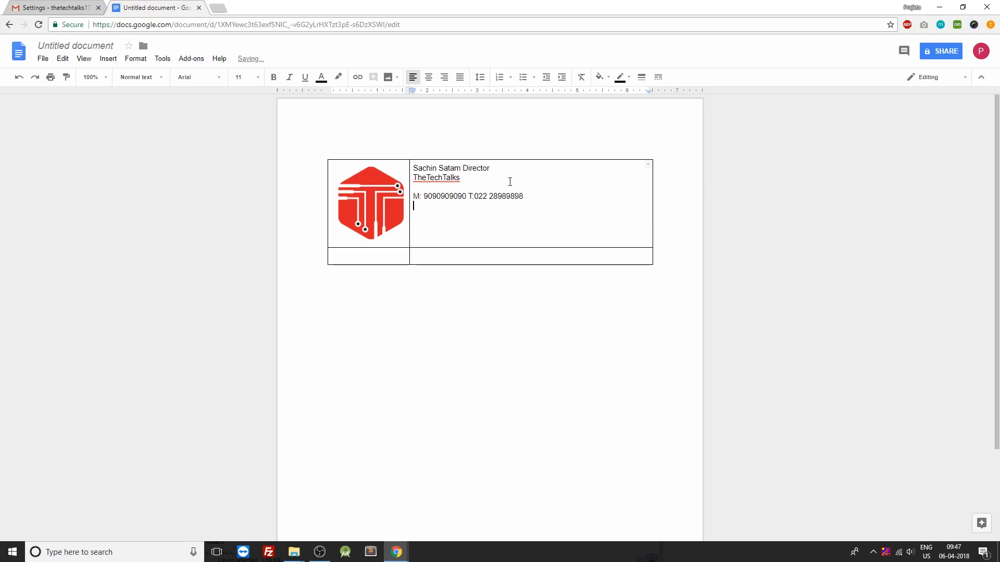
text(W:)
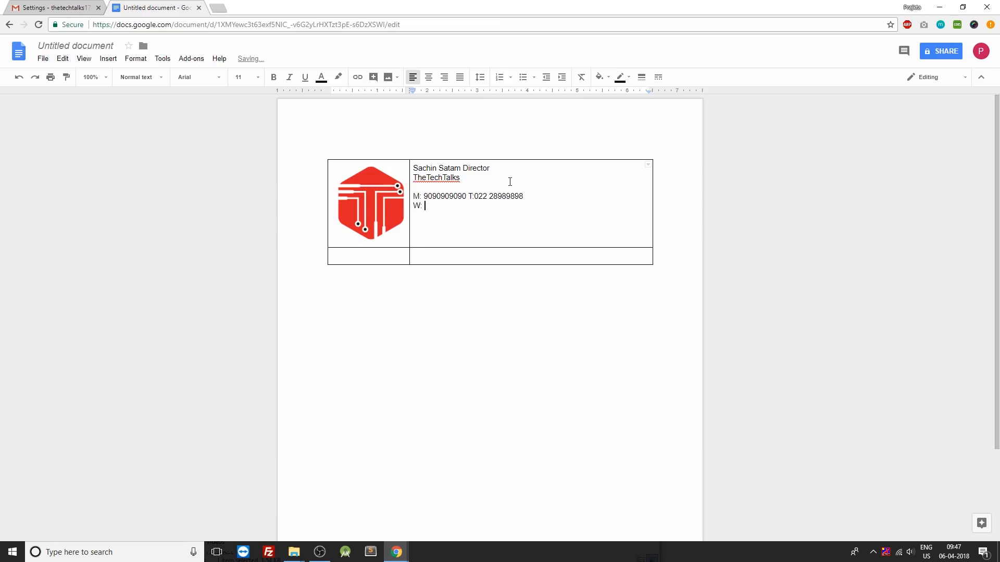
text(www.)
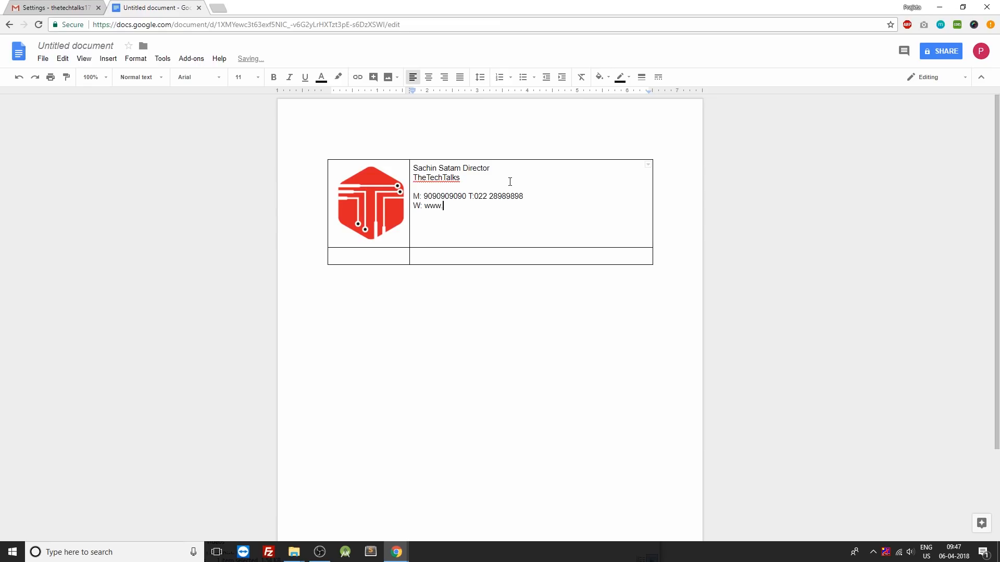
text(thetechtalks)
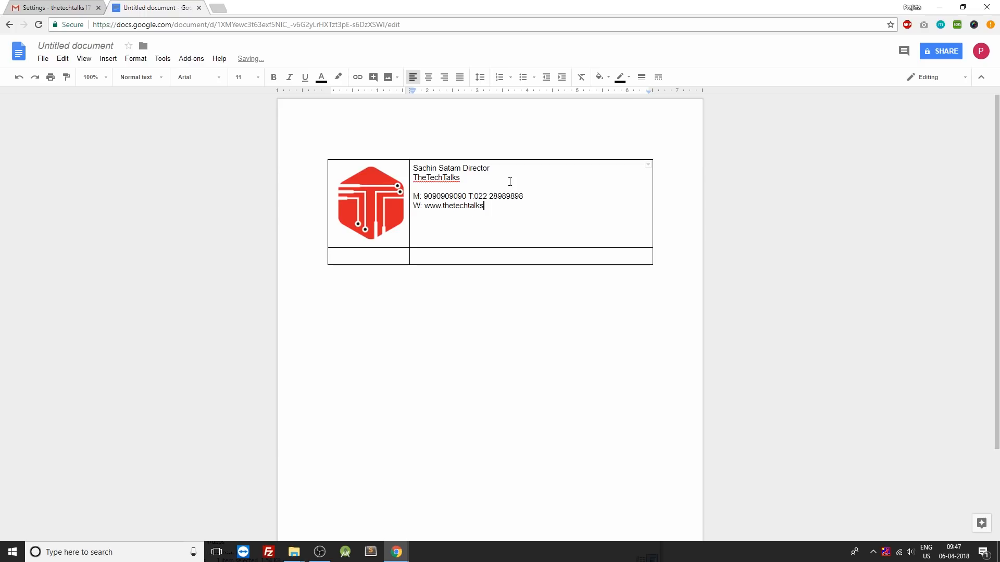
text(.net)
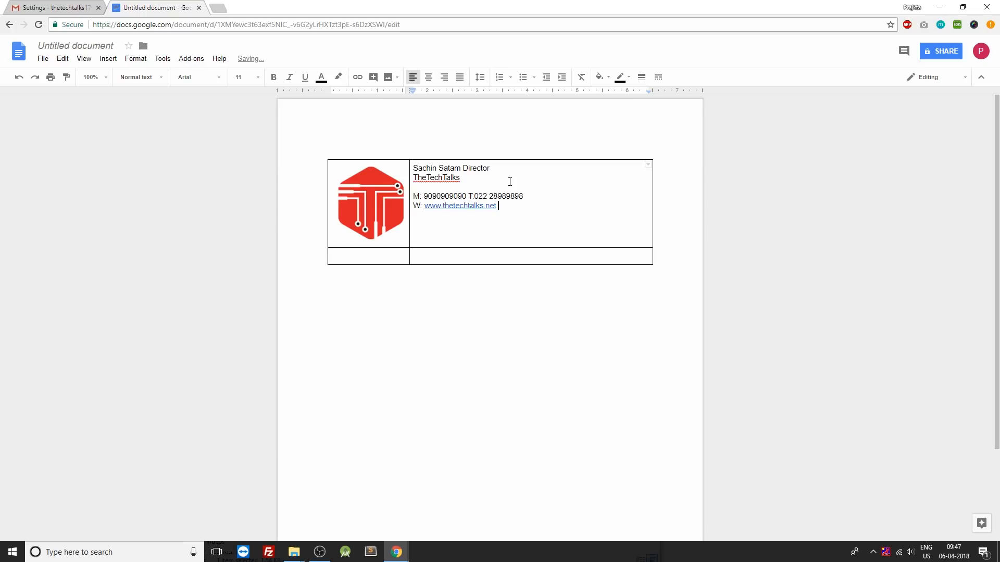
text(E:)
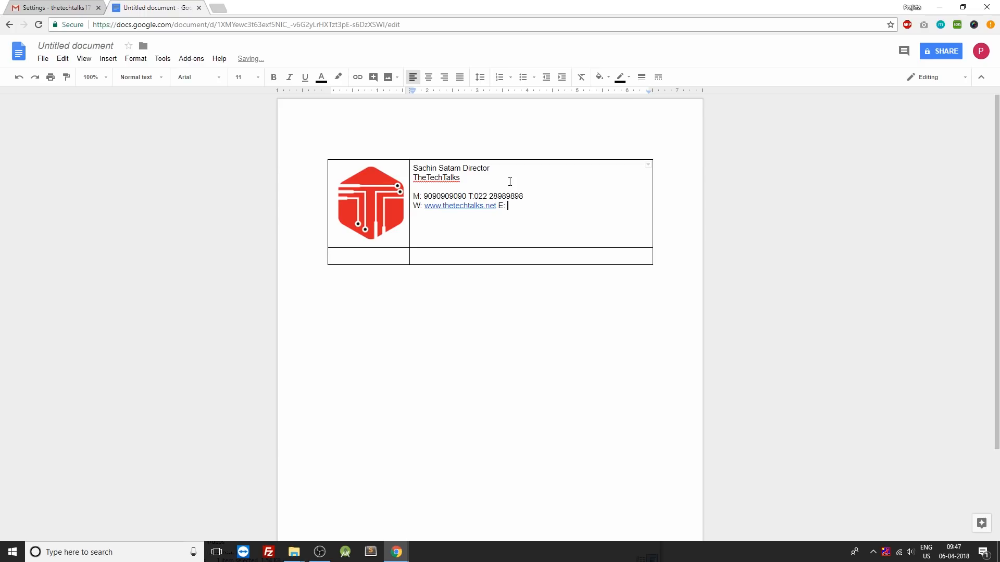
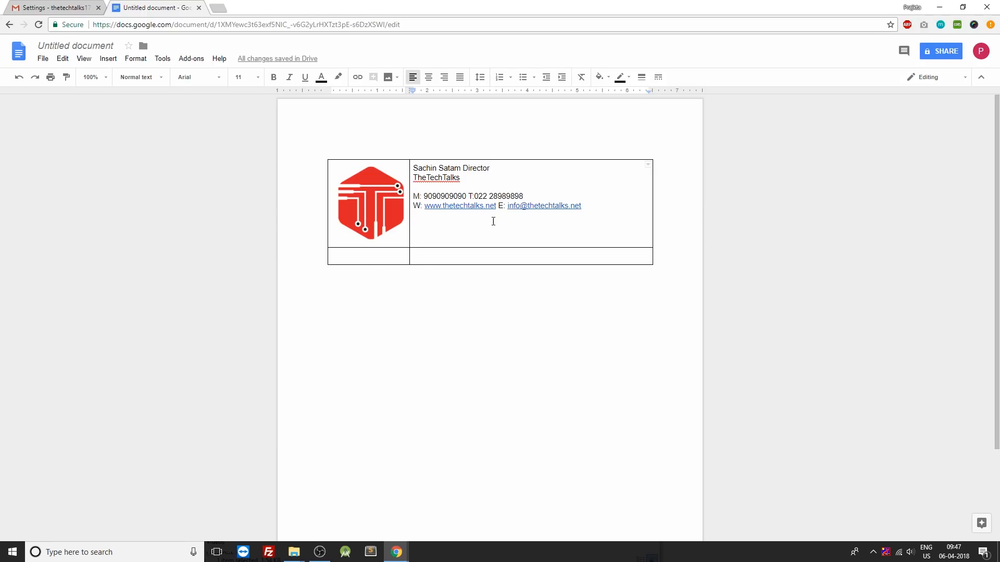
mouse_move(340, 464)
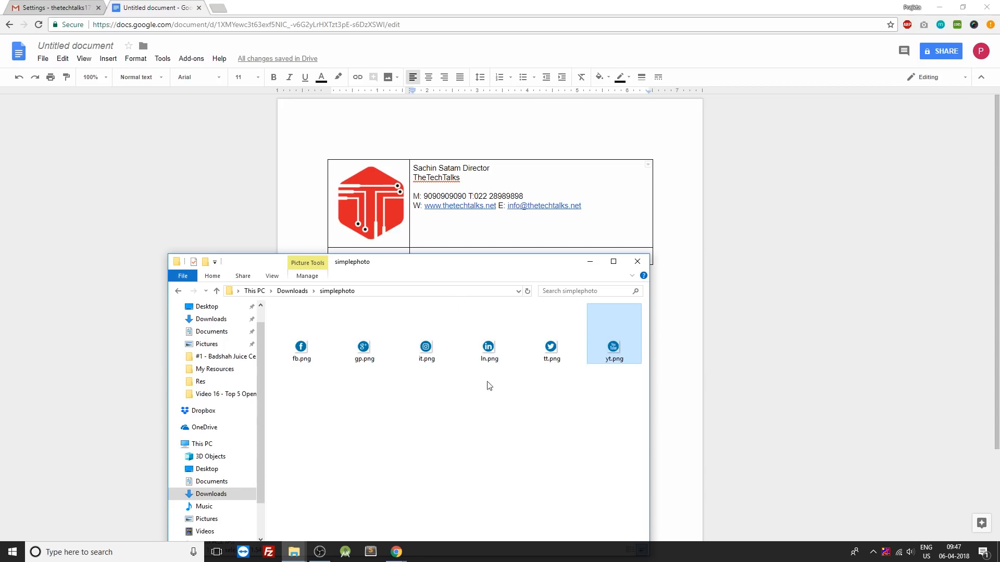
mouse_move(482, 394)
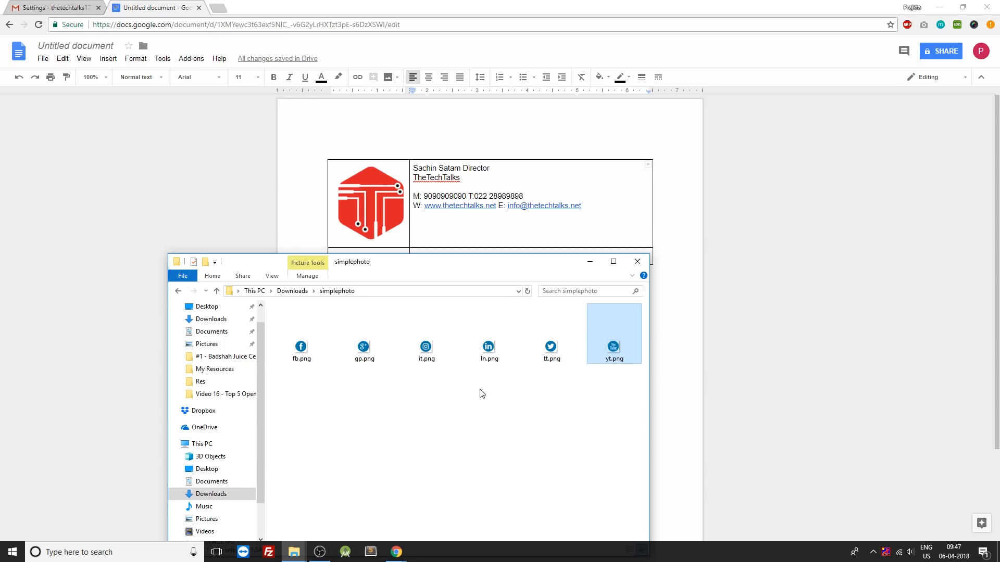
Drag the social icon PNGs from the simplephoto folder into a row below the contact line.
click(301, 347)
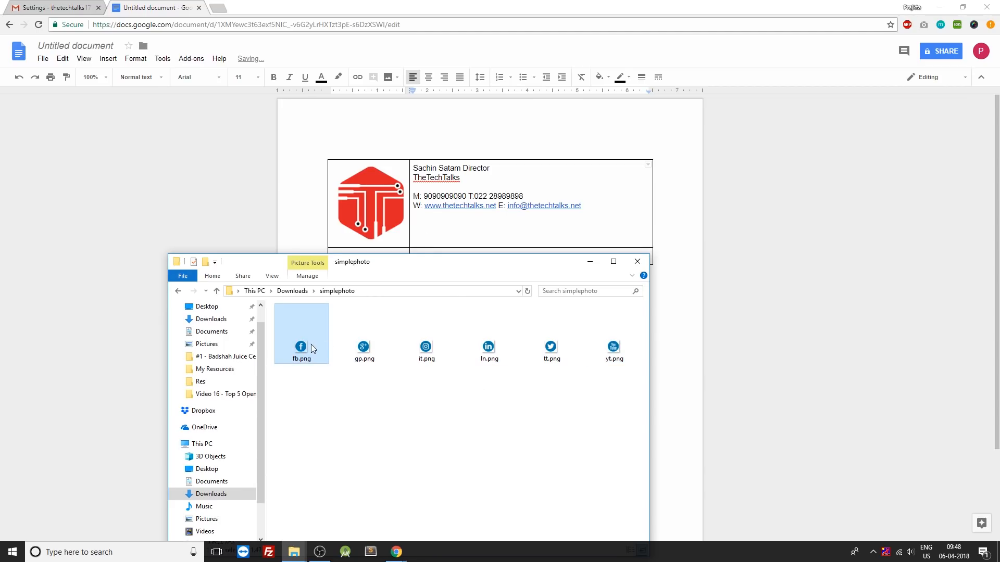
drag(300, 333, 422, 223)
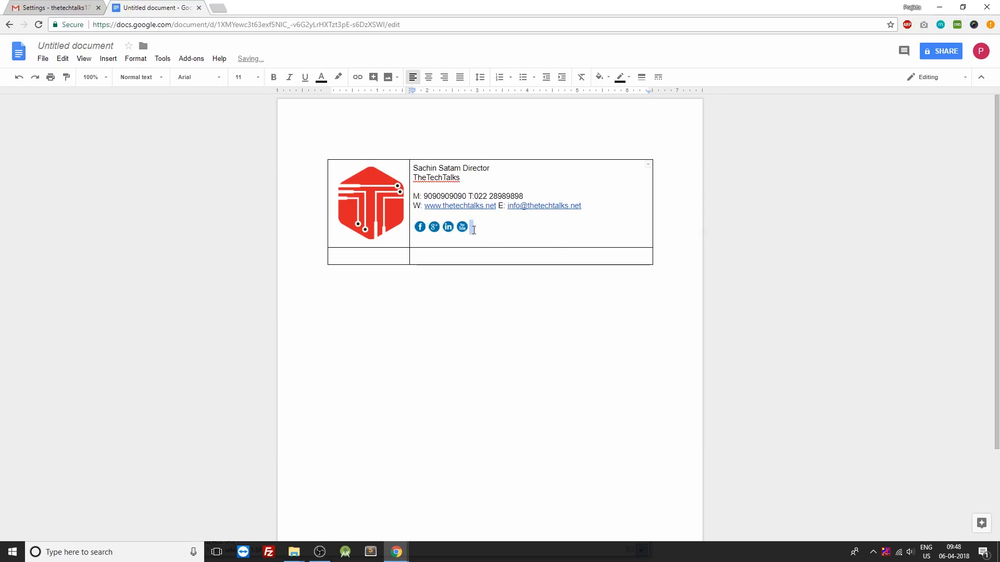
click(433, 228)
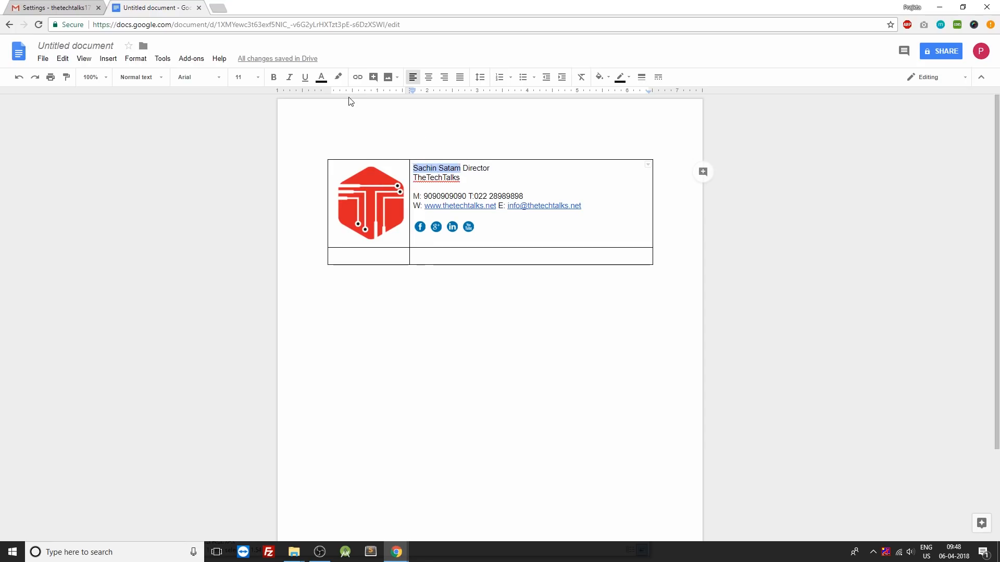
mouse_move(337, 77)
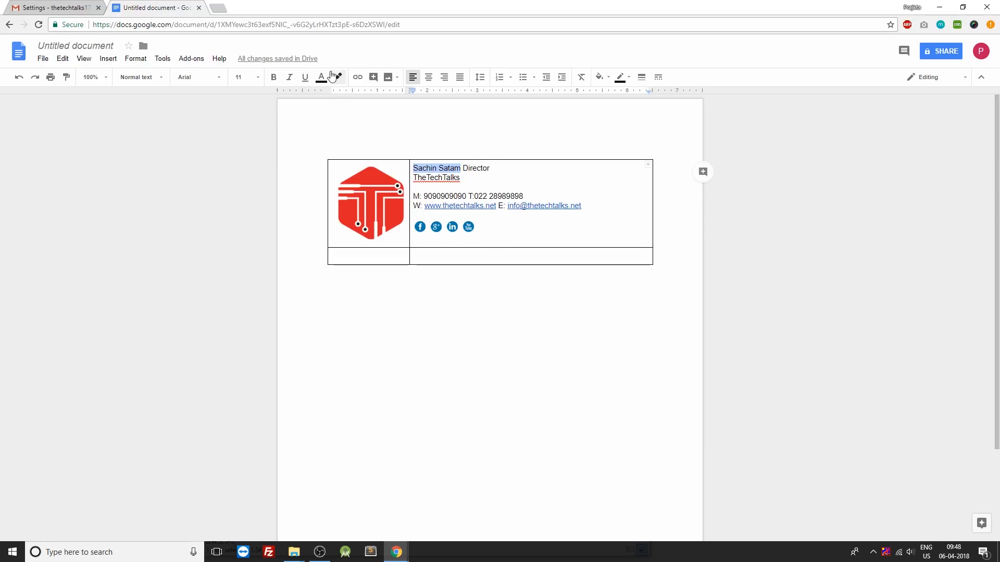
click(273, 77)
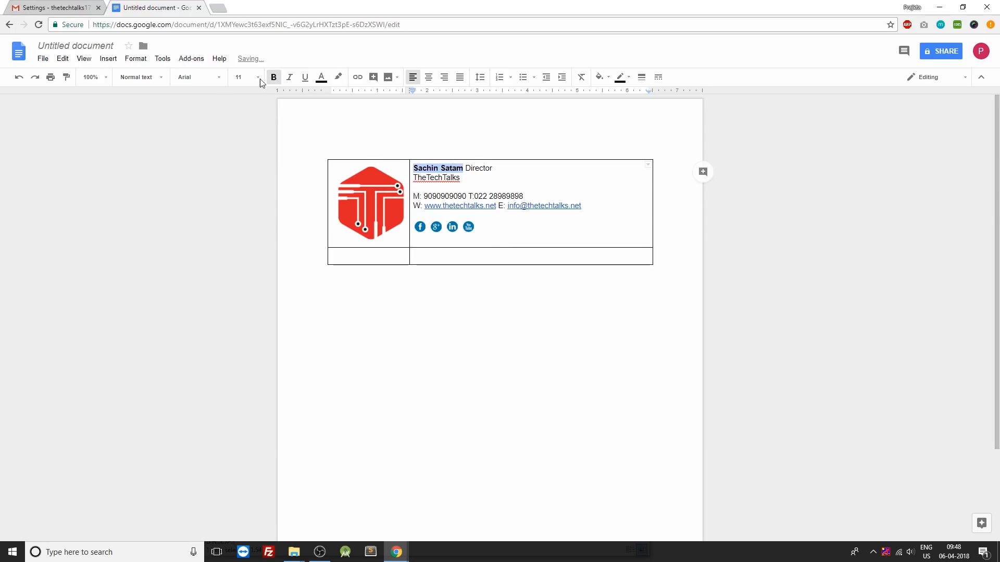
click(259, 77)
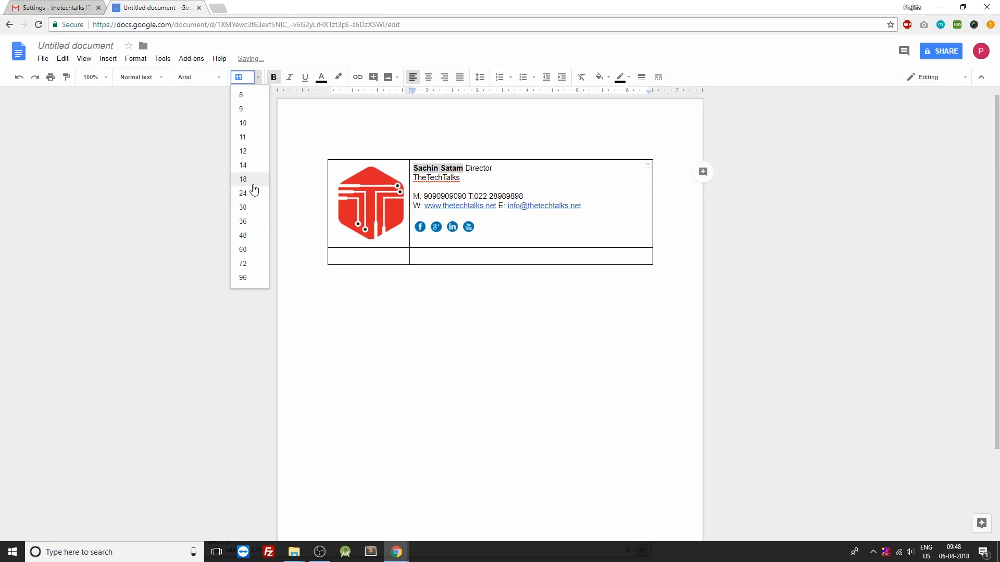
click(243, 179)
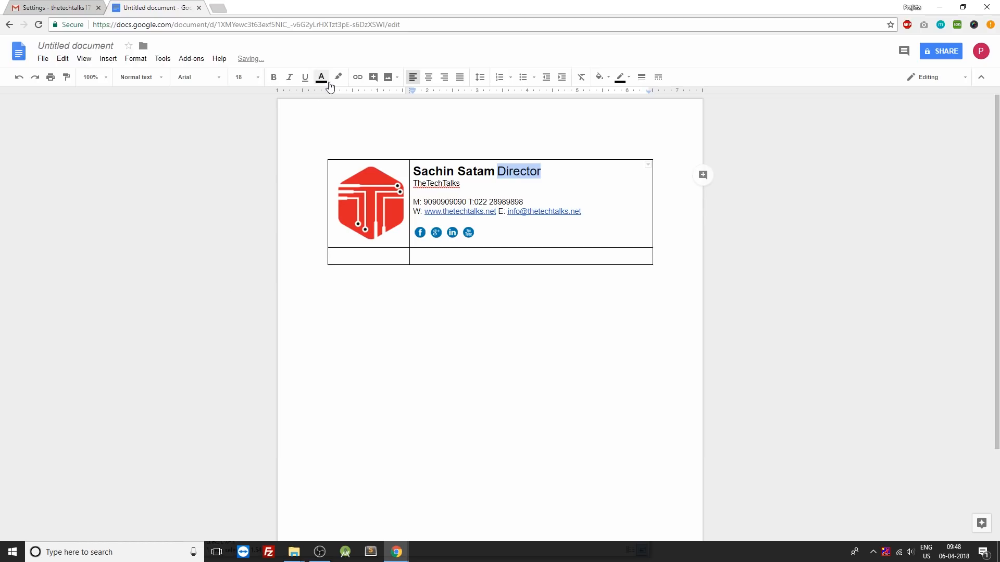
click(321, 78)
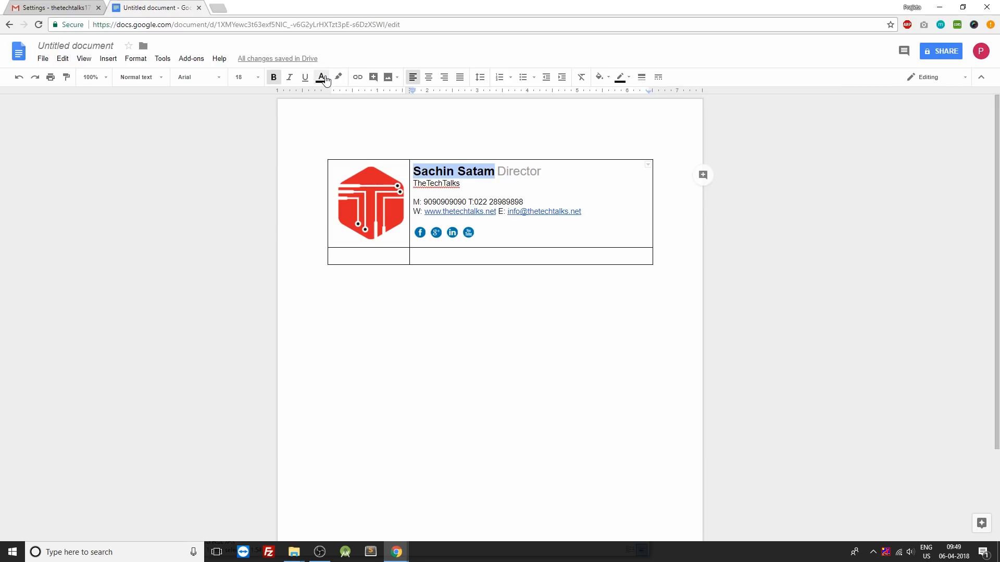
click(321, 77)
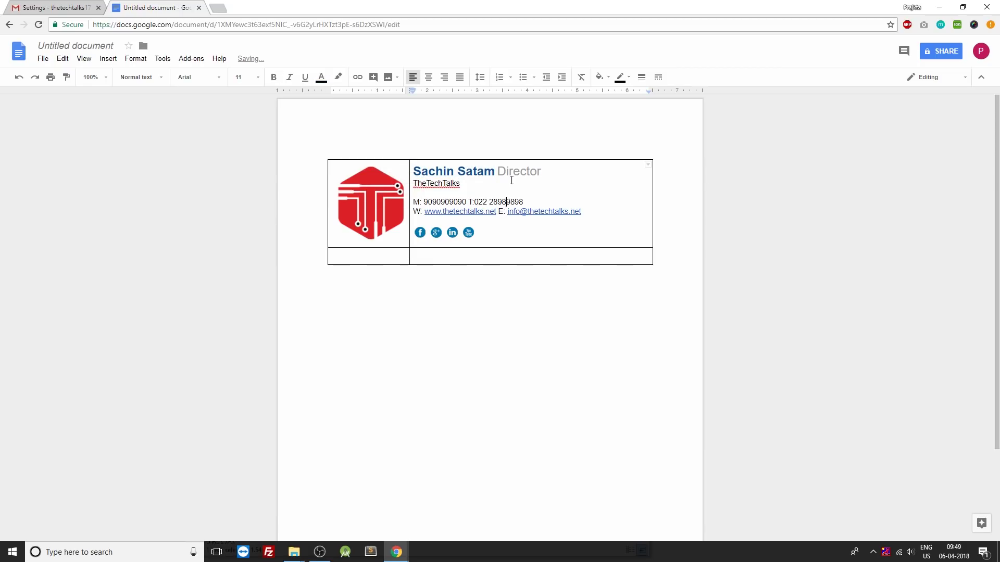
Shrink the word Director to a smaller font size.
double_click(519, 171)
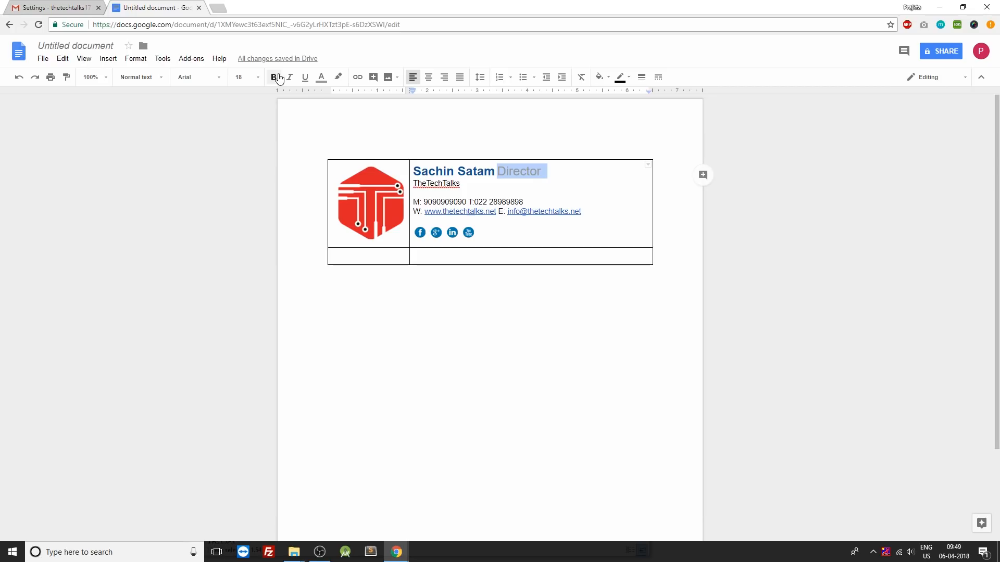
click(243, 77)
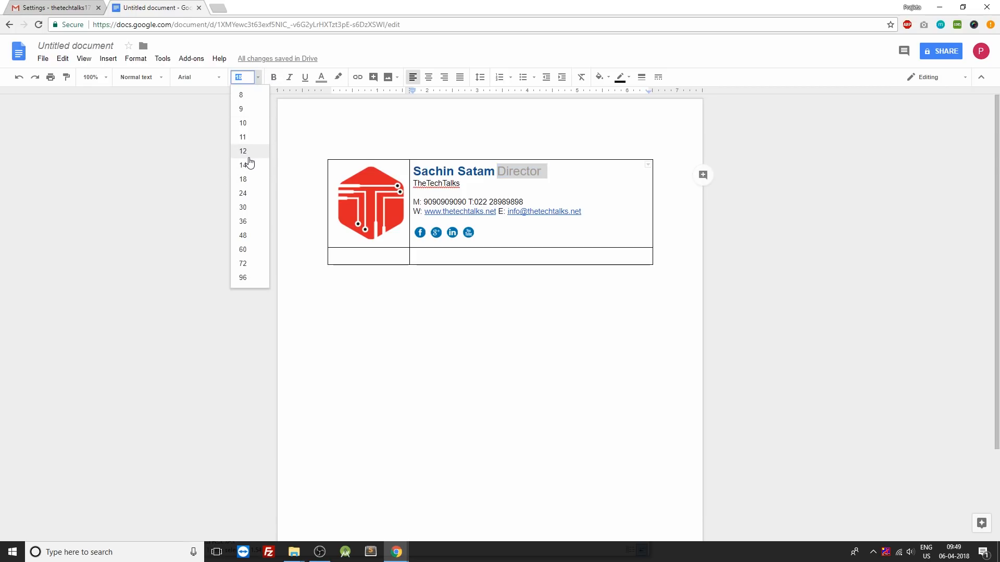
click(243, 151)
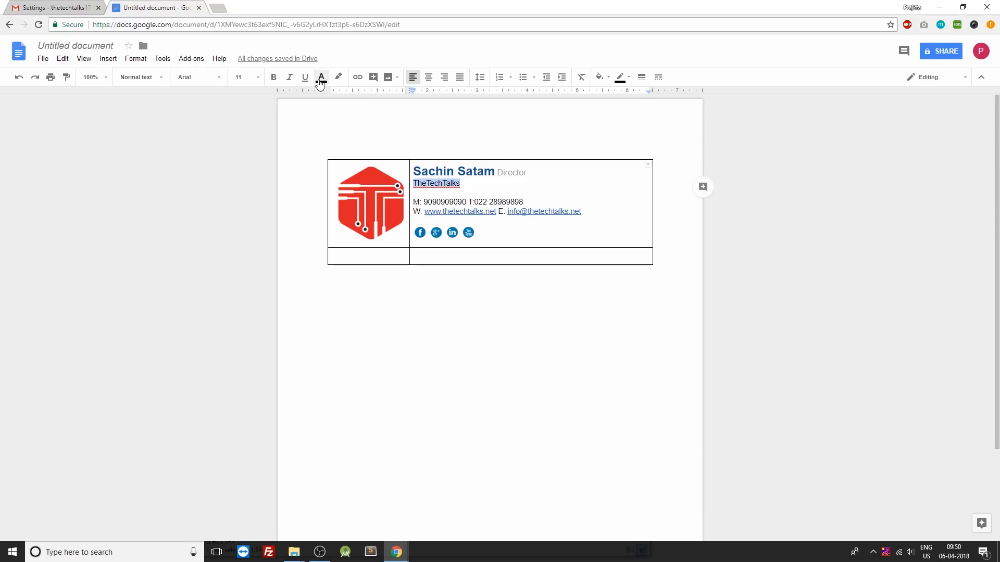
Make TheTechTalks bold and red.
click(273, 77)
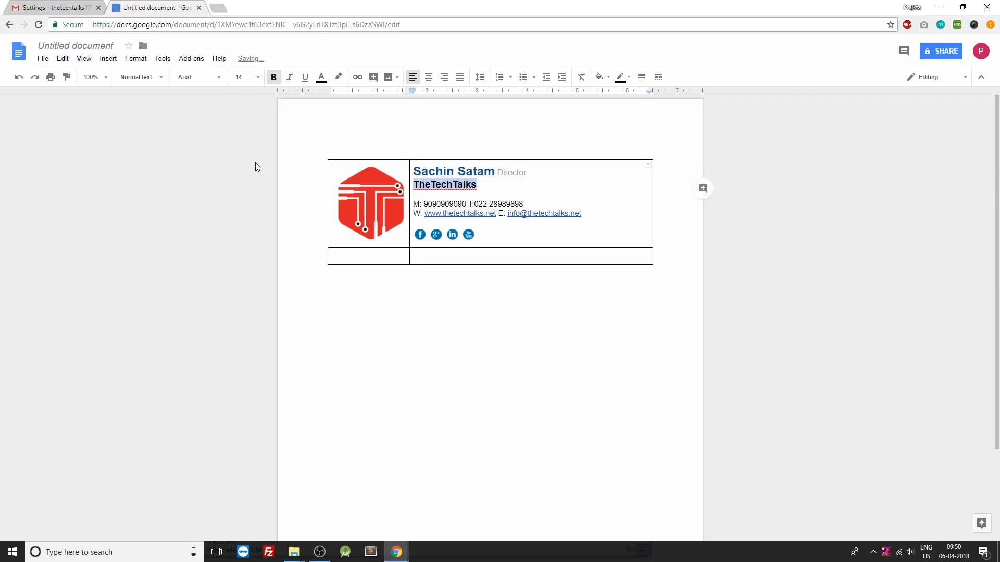
mouse_move(338, 78)
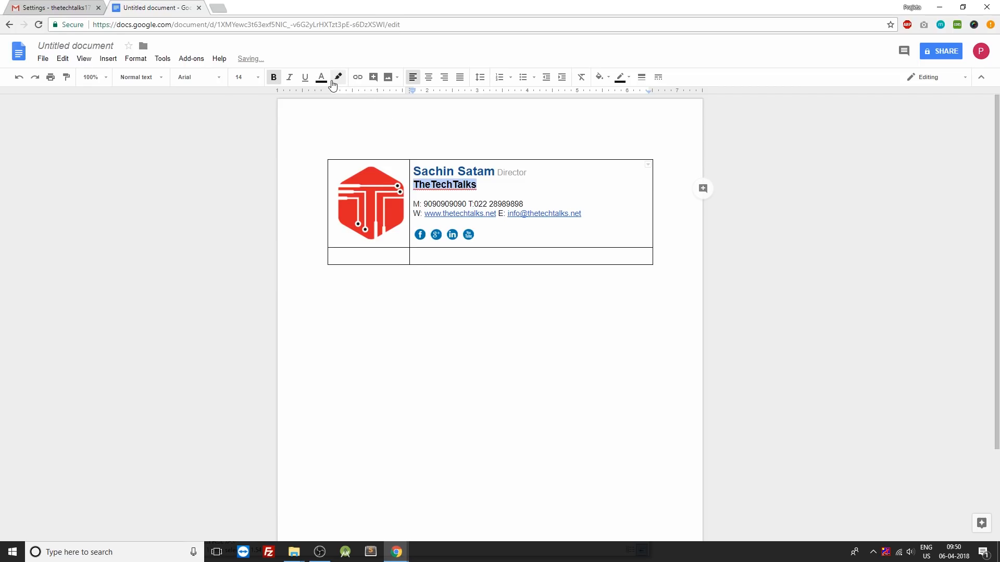
click(321, 77)
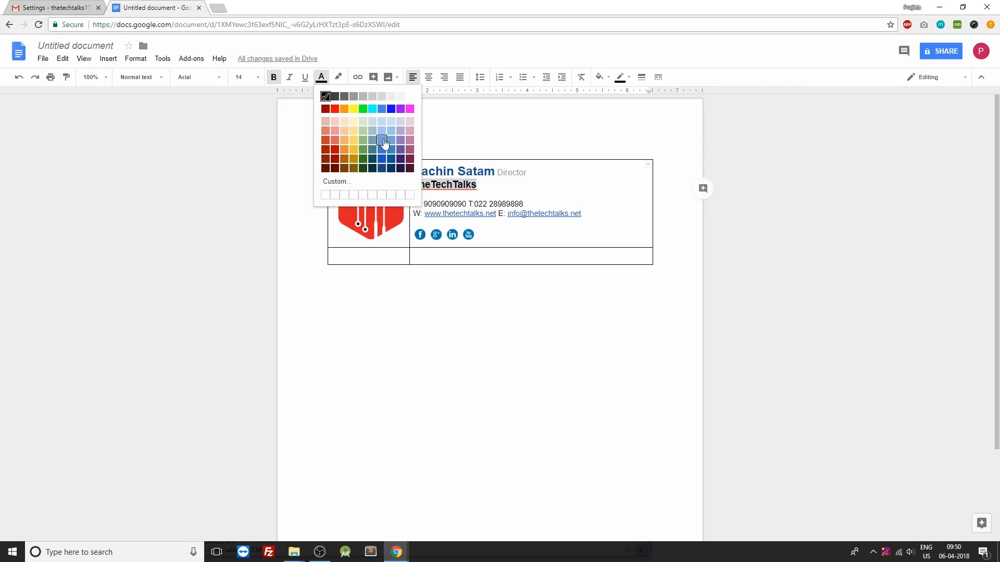
mouse_move(408, 125)
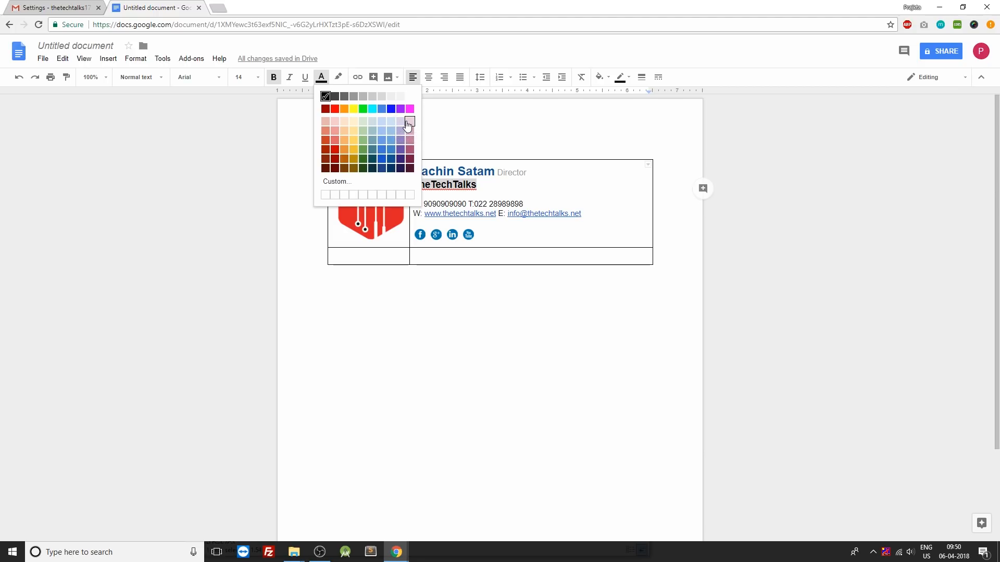
click(408, 118)
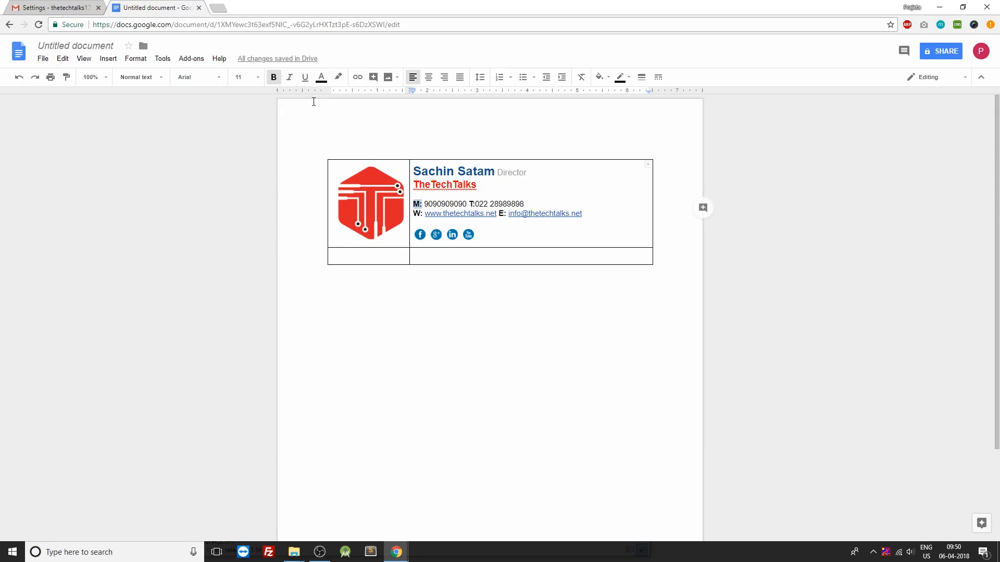
Give the selected labels a cornflower blue highlight and a text colour.
click(337, 77)
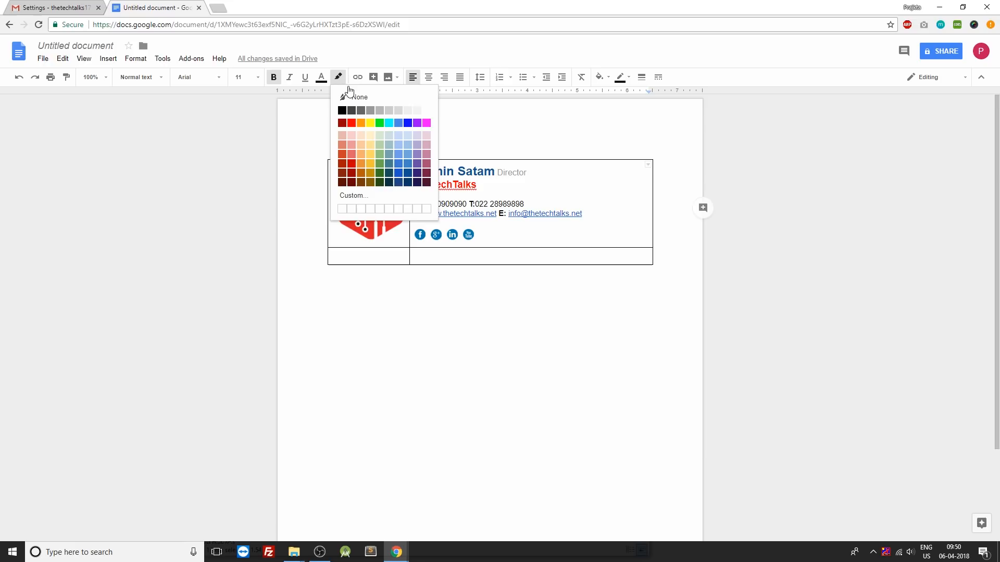
mouse_move(398, 123)
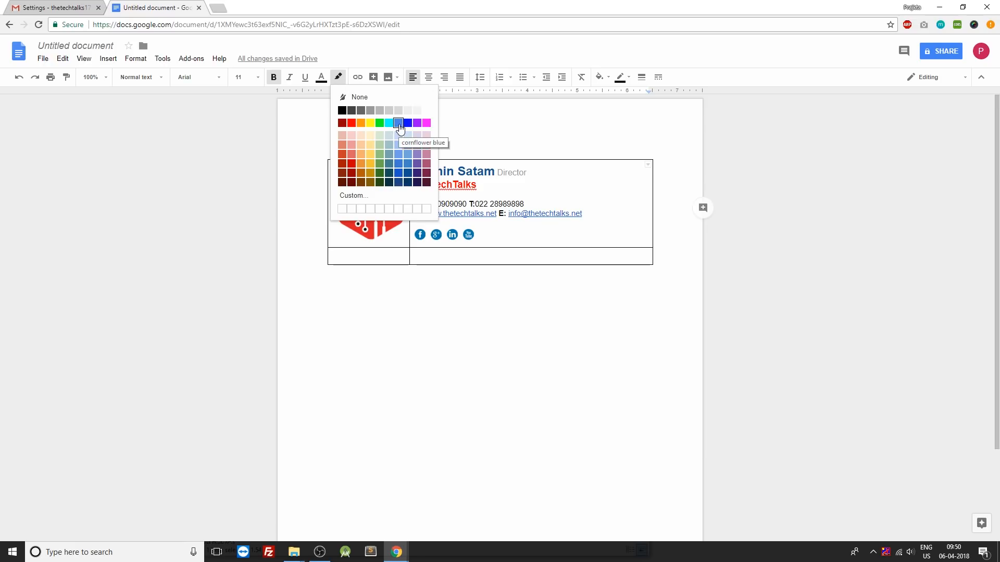
click(398, 123)
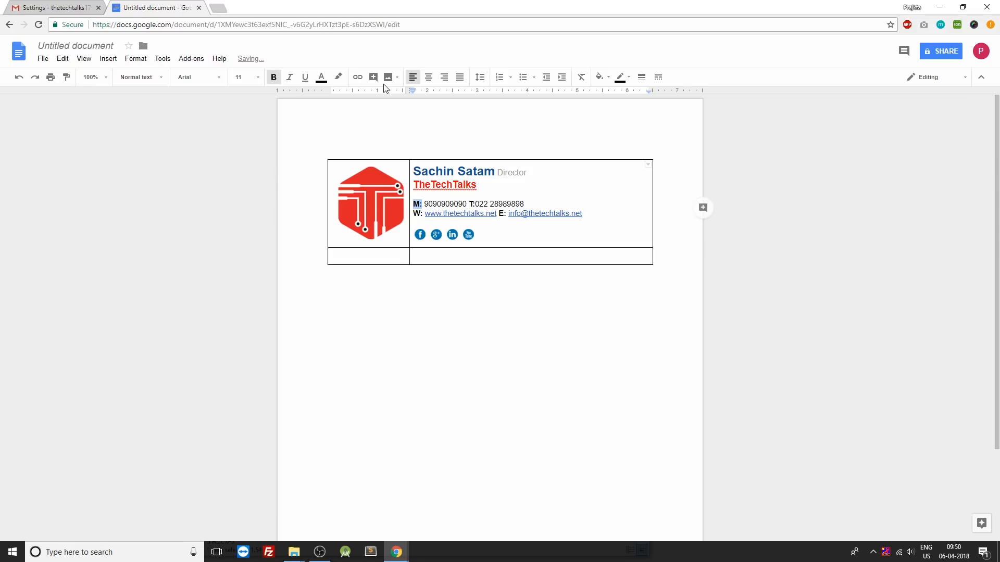
click(321, 77)
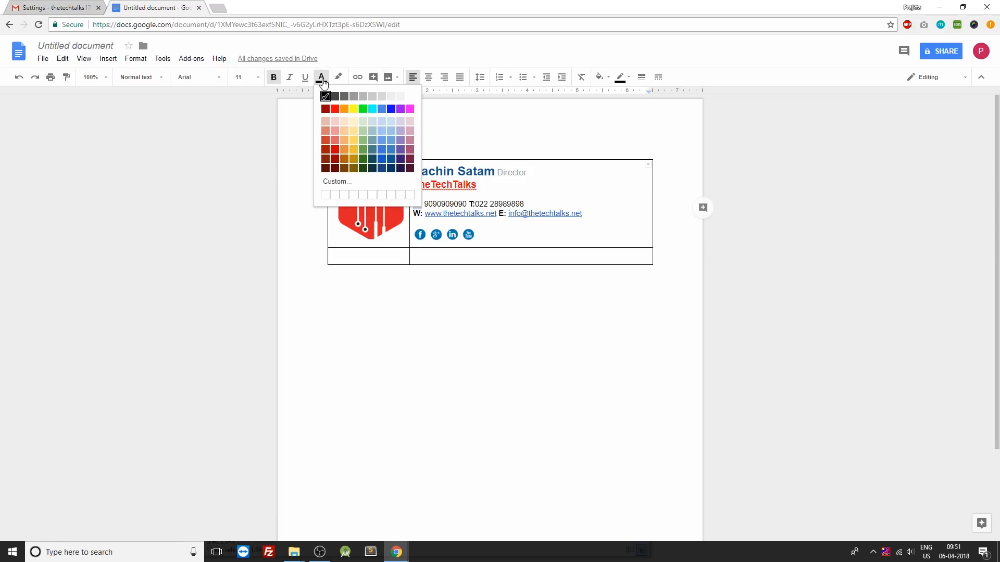
click(325, 97)
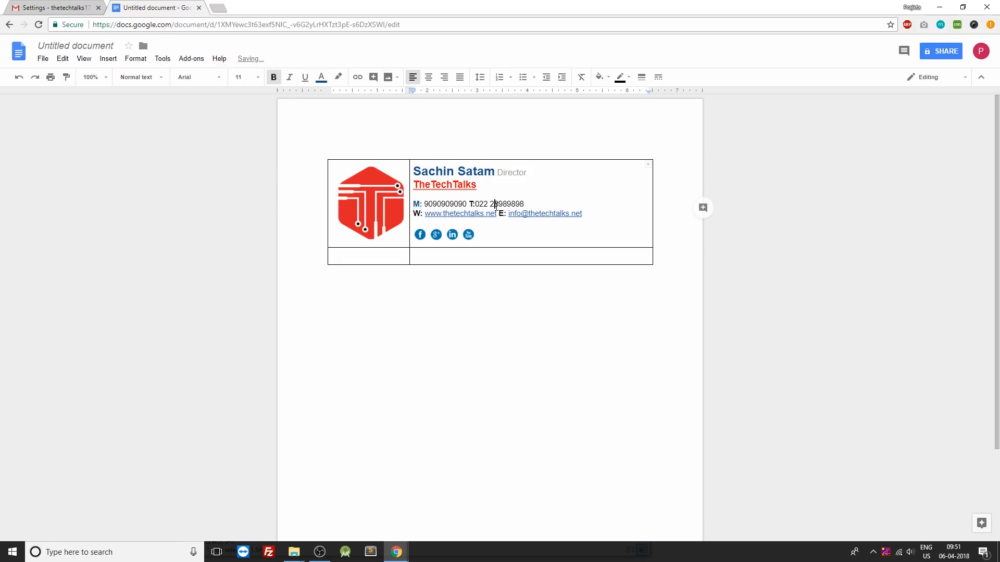
Remove the underline from the website and email links.
click(460, 213)
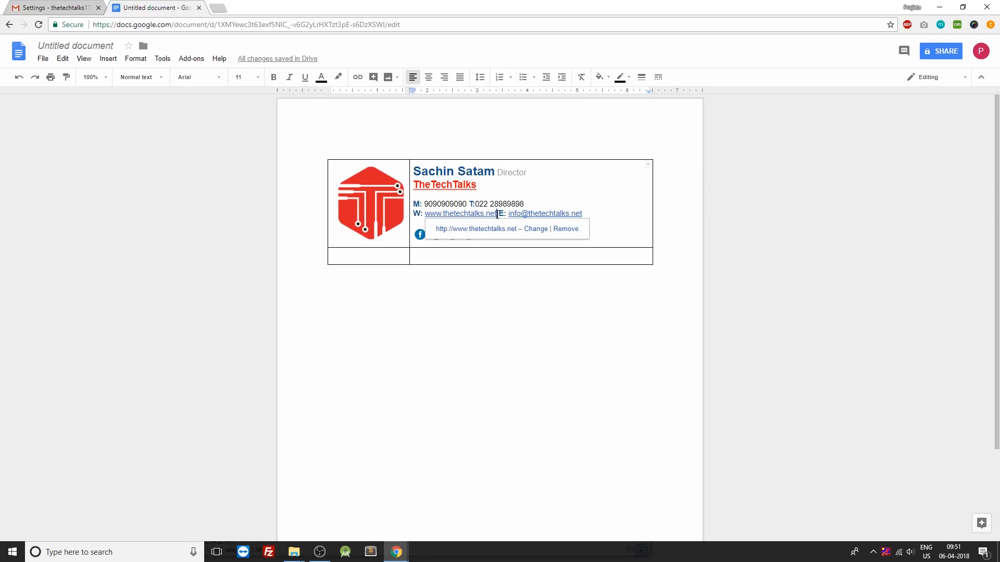
double_click(460, 214)
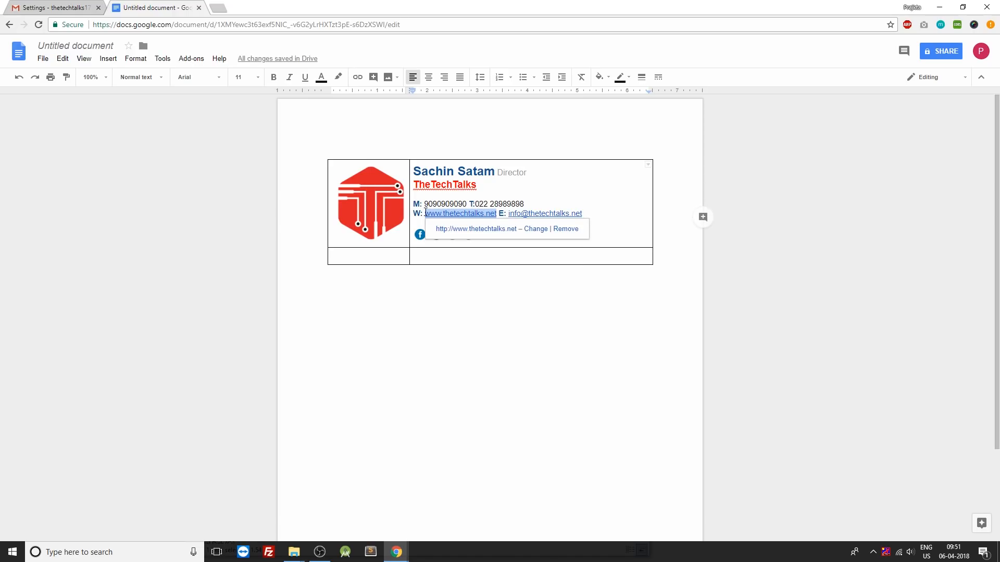
click(304, 77)
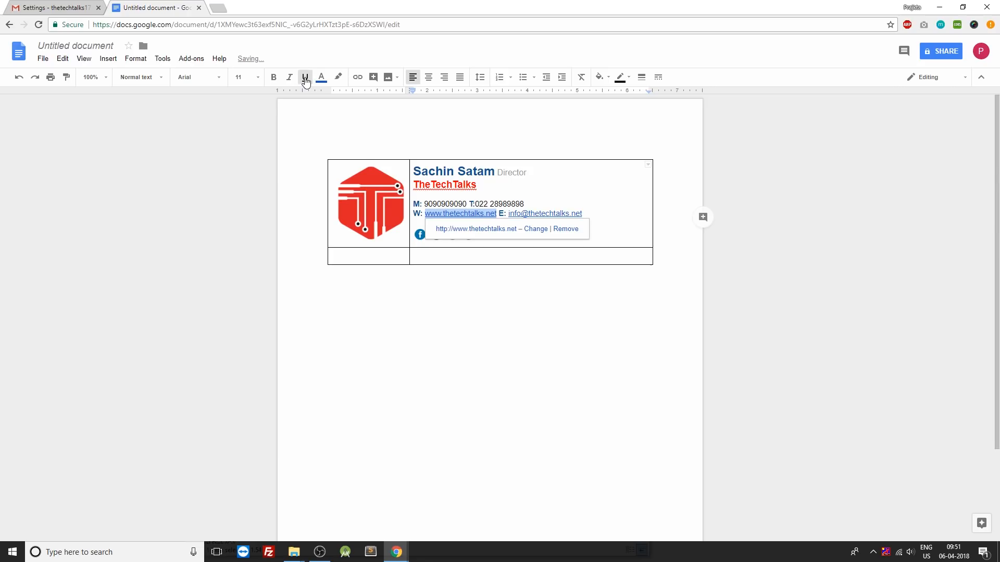
click(545, 213)
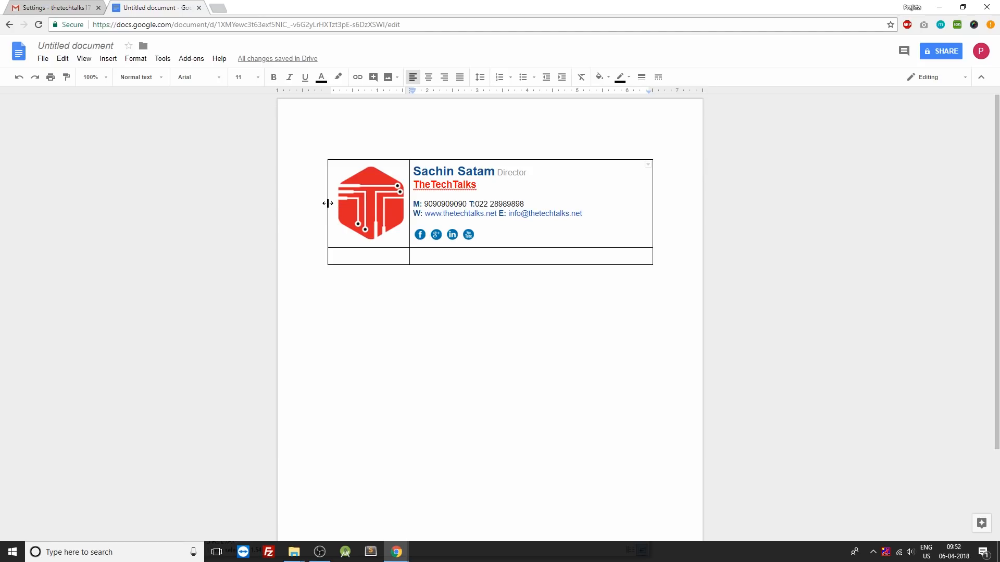
Remove all borders from the signature table by setting width to 0 pt.
click(369, 204)
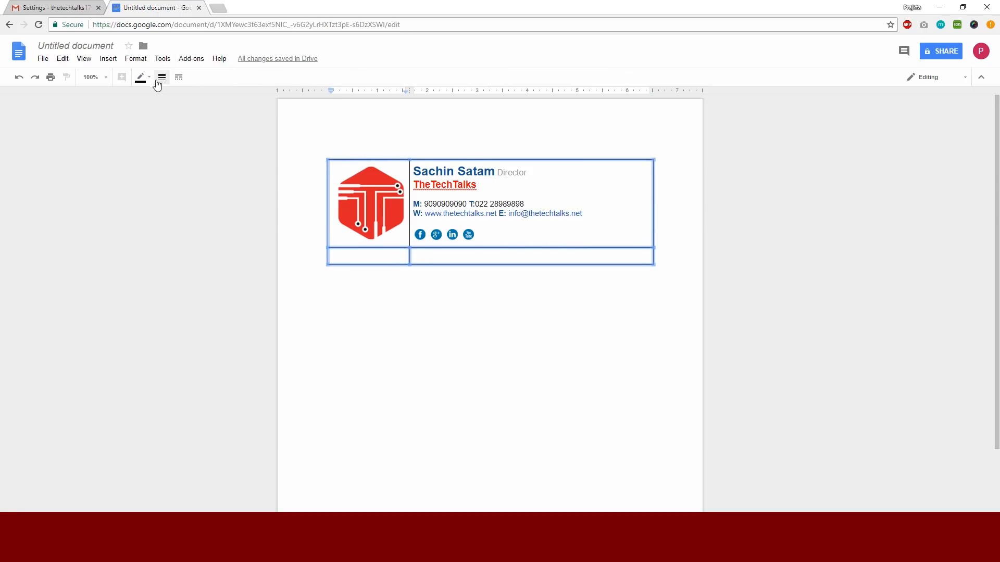
click(142, 77)
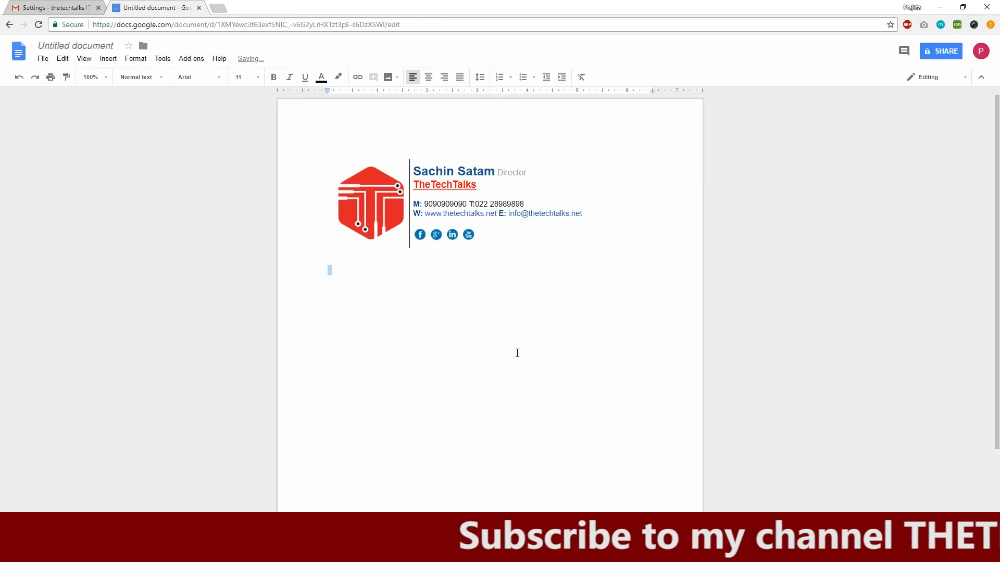
click(370, 202)
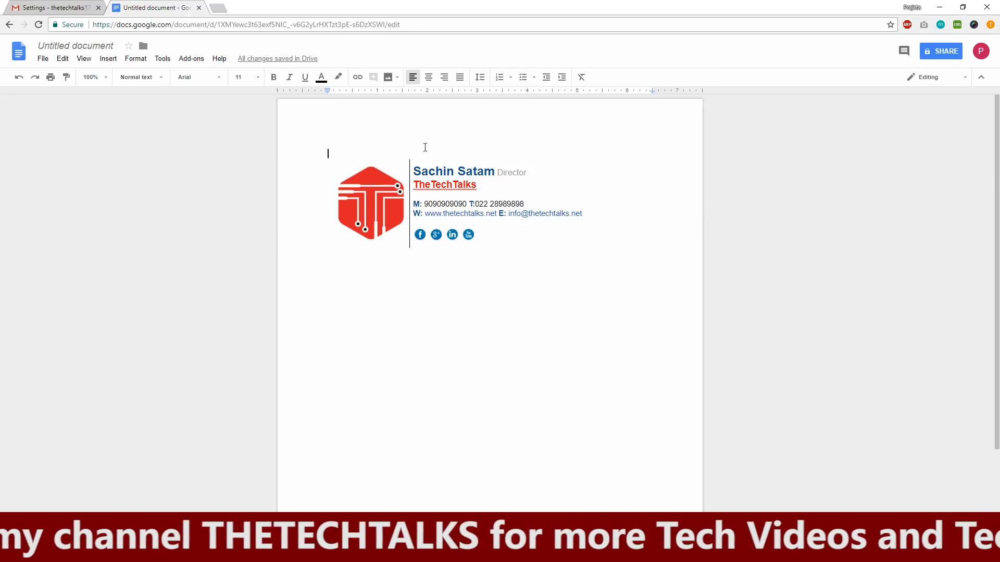
mouse_move(408, 204)
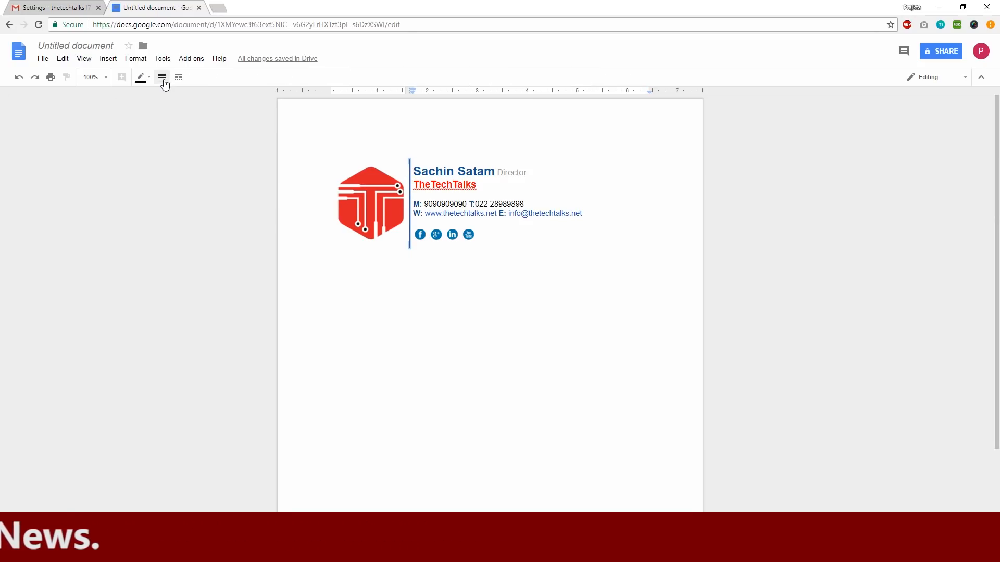
Give the vertical divider between logo and details a light border colour.
click(140, 77)
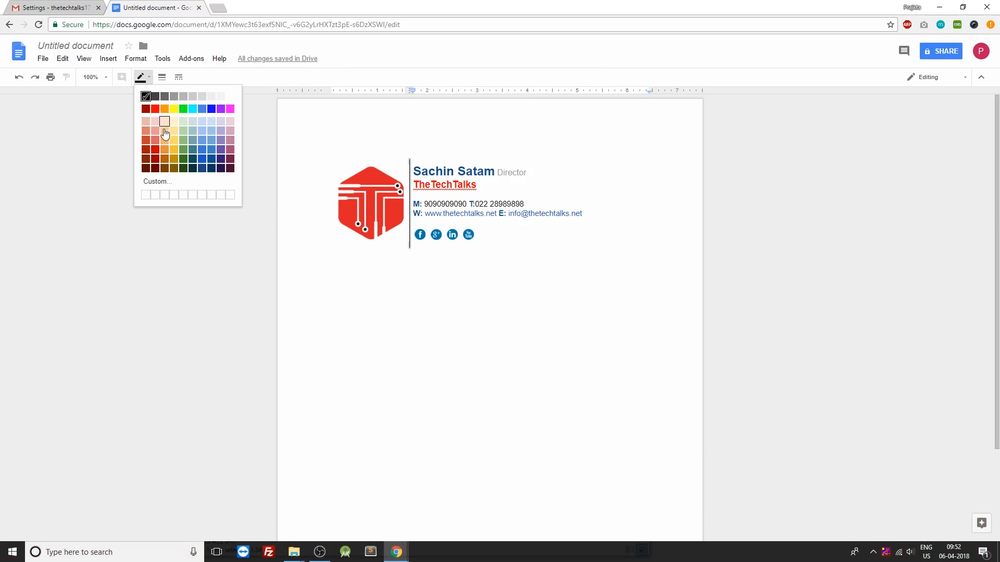
click(164, 121)
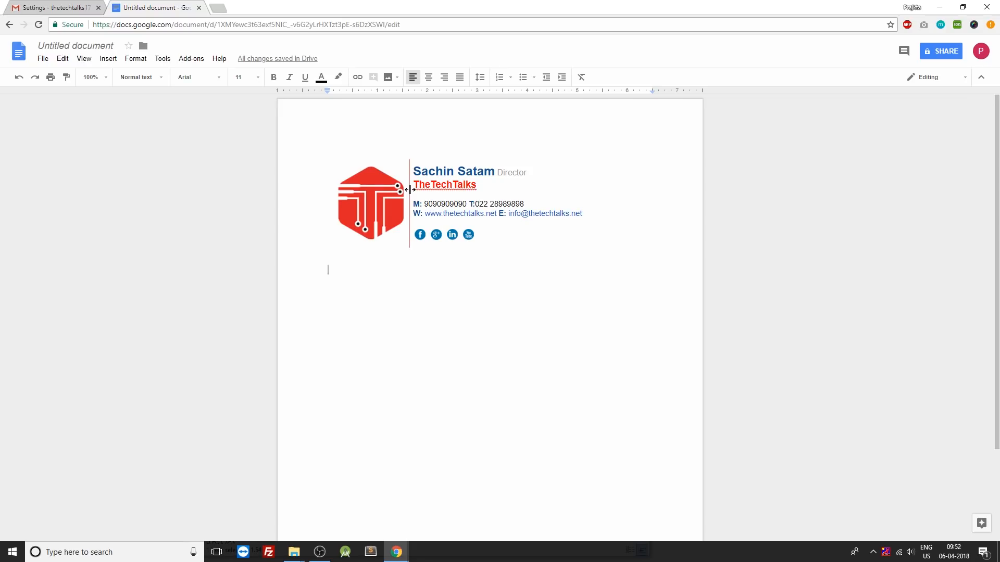
mouse_move(507, 346)
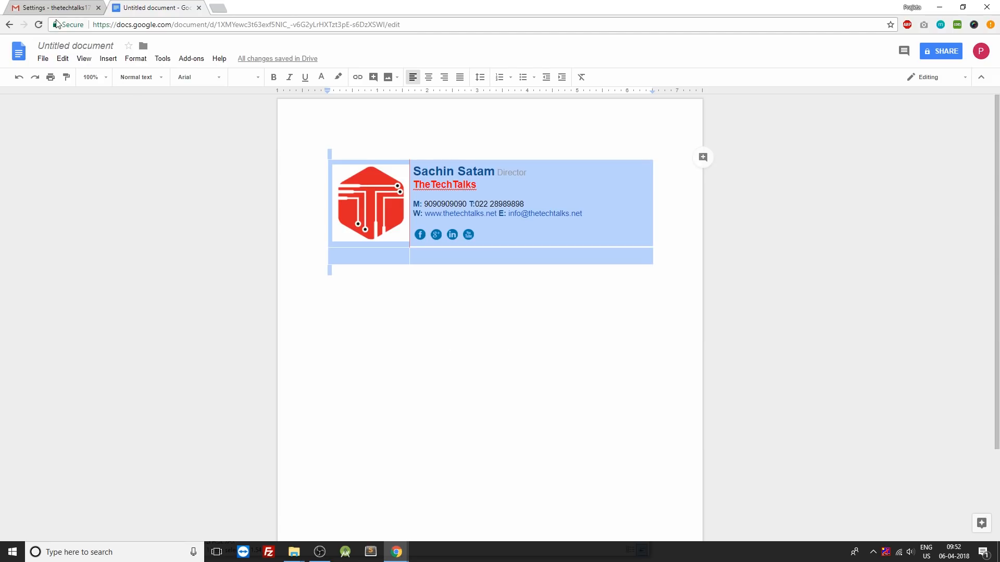
Switch from Docs to the Gmail Settings page to paste the copied signature table.
click(47, 6)
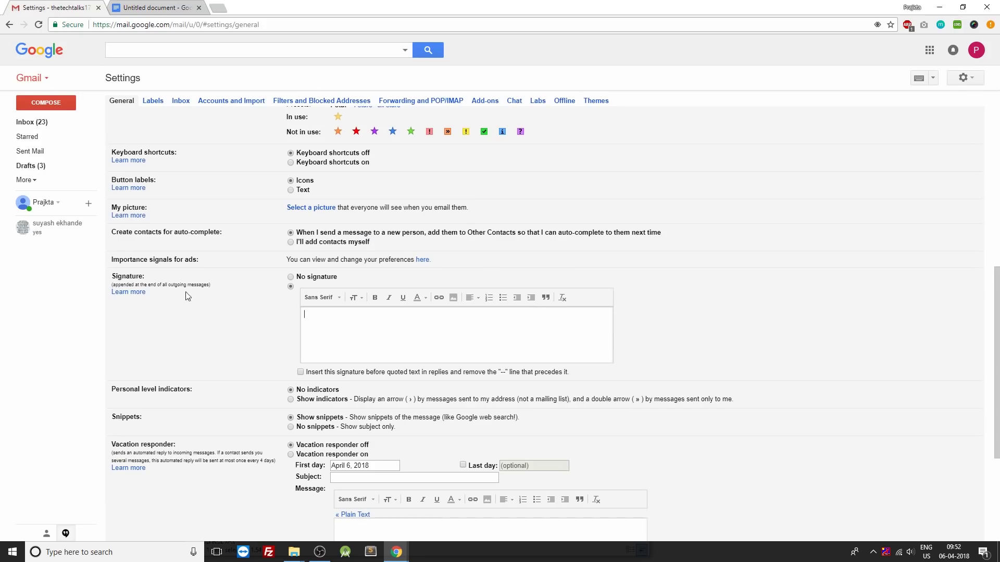
mouse_move(338, 332)
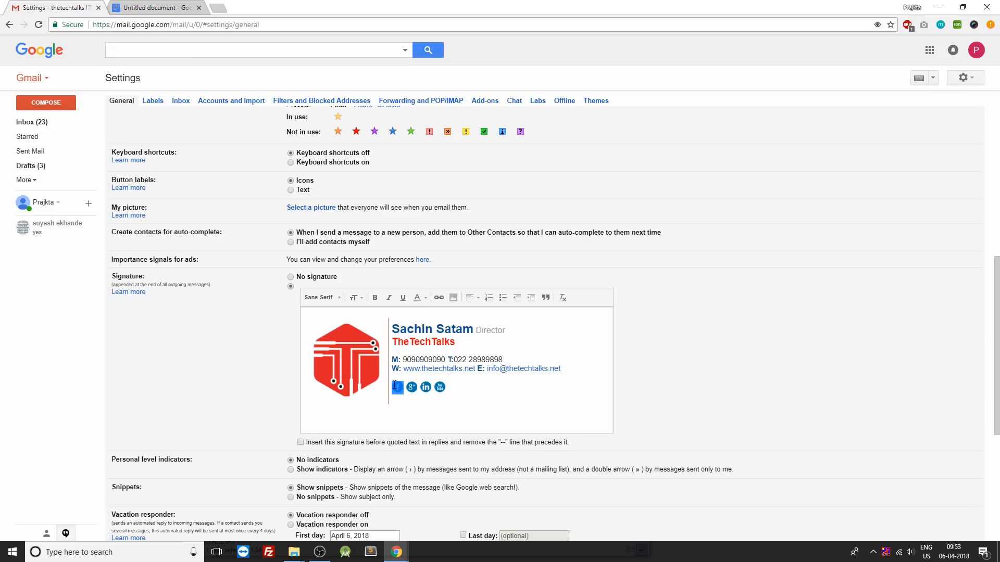
click(398, 387)
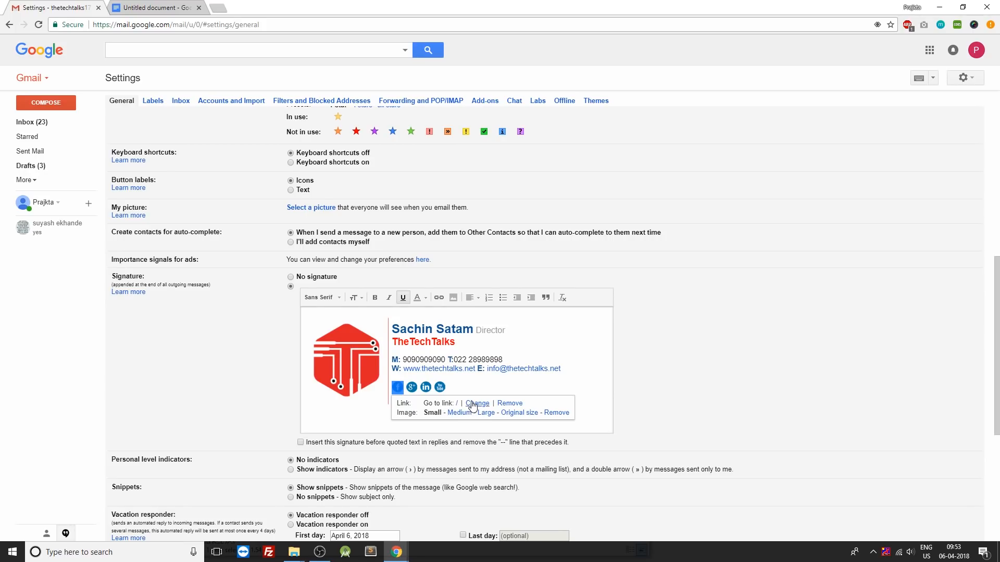
click(478, 403)
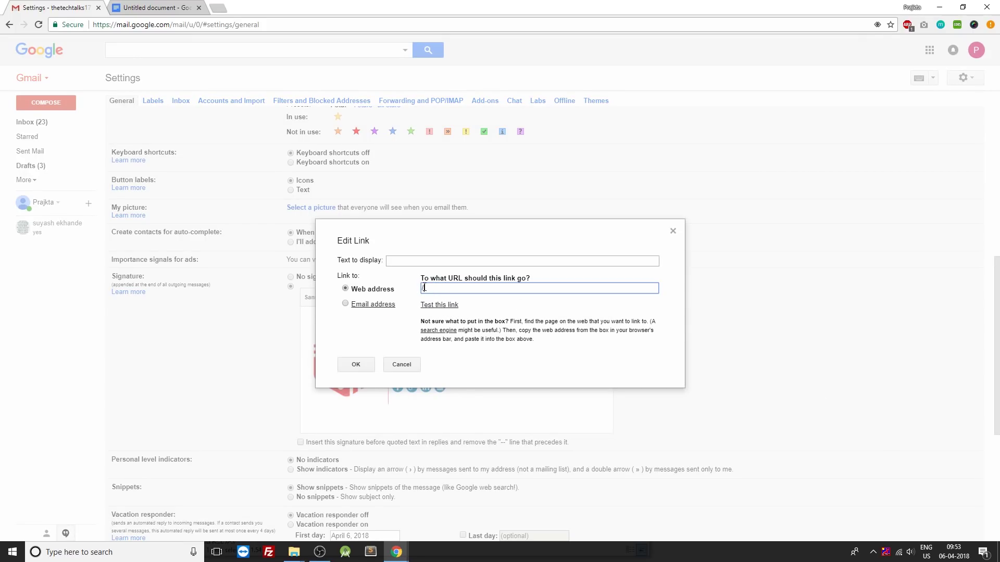
text(facebo)
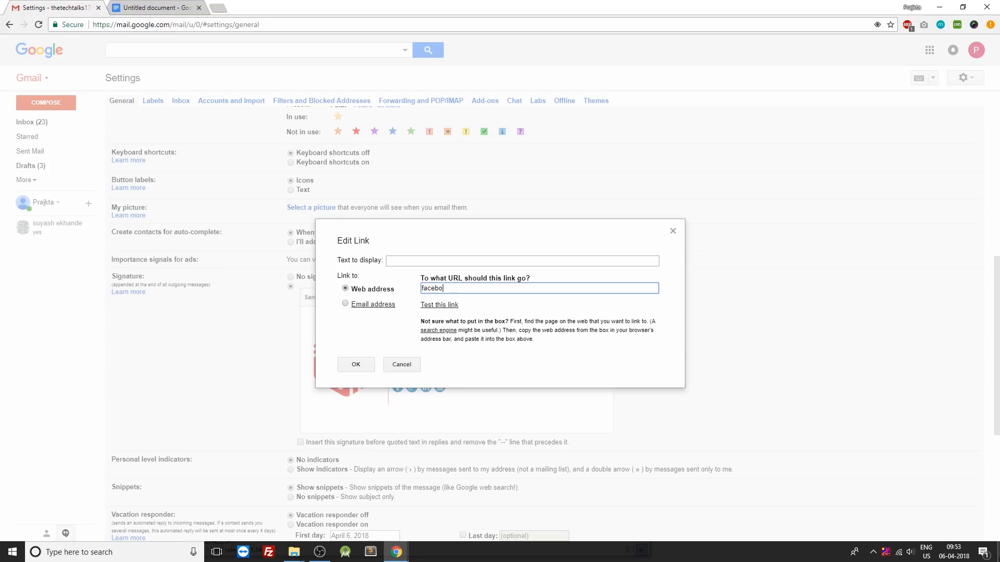
text(ok.com)
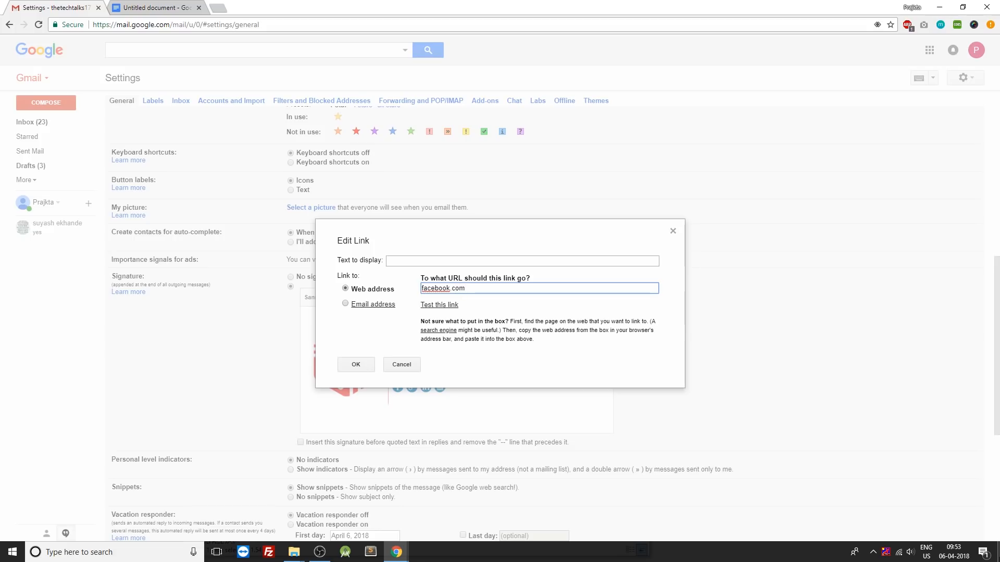
text(/TheTechTalksCha)
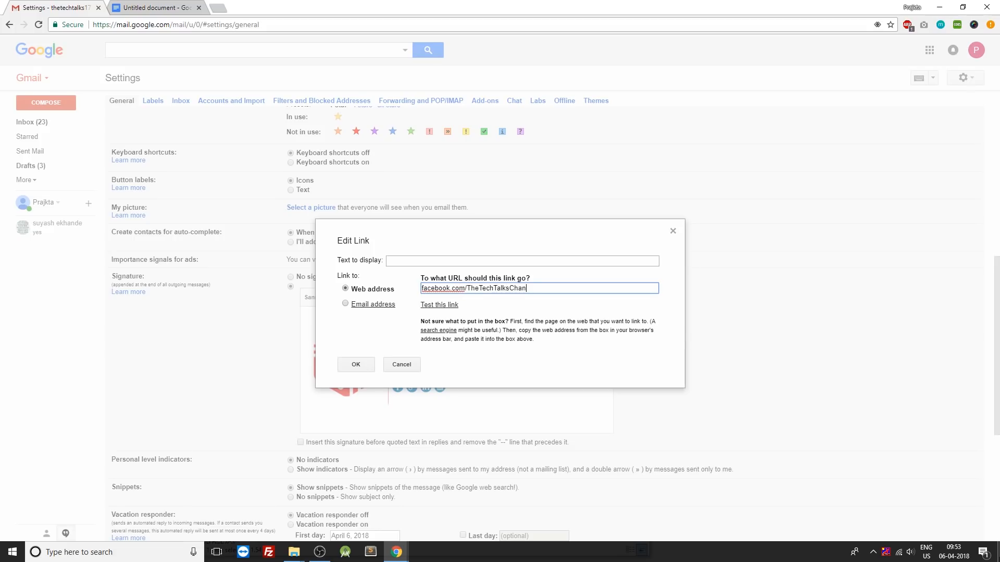
text(nel)
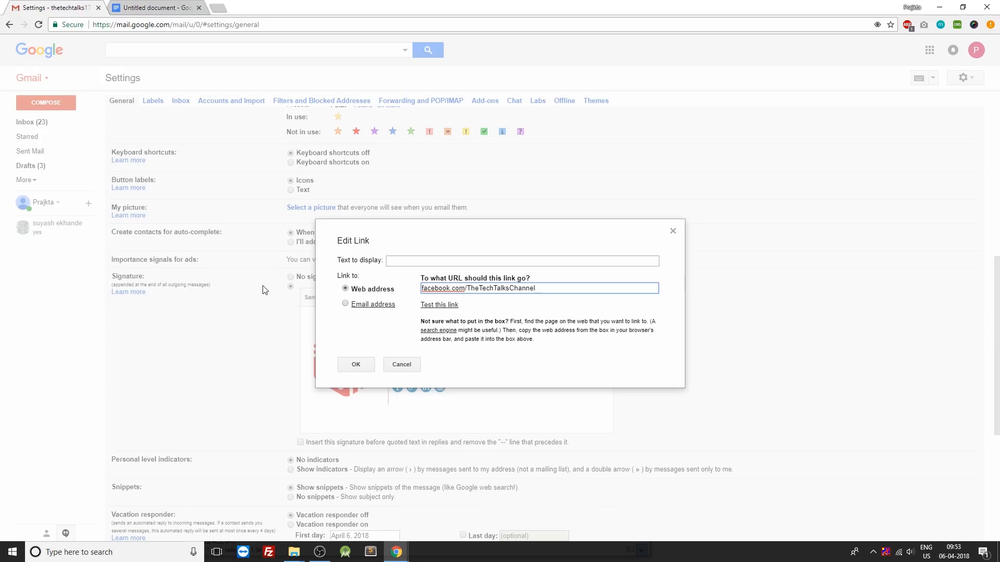
click(357, 365)
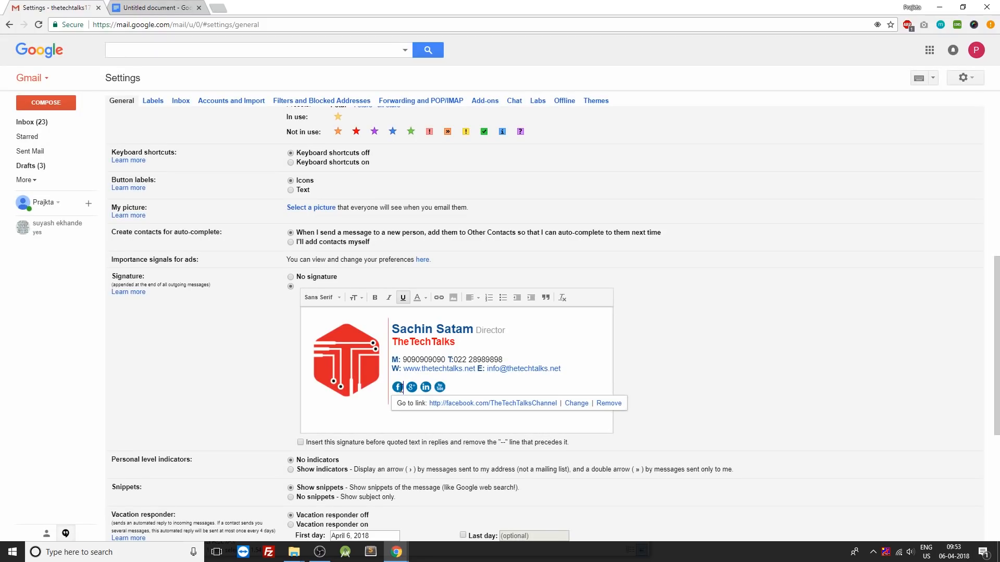
Enable 'Insert this signature before quoted text in replies' and save the Gmail settings.
click(447, 387)
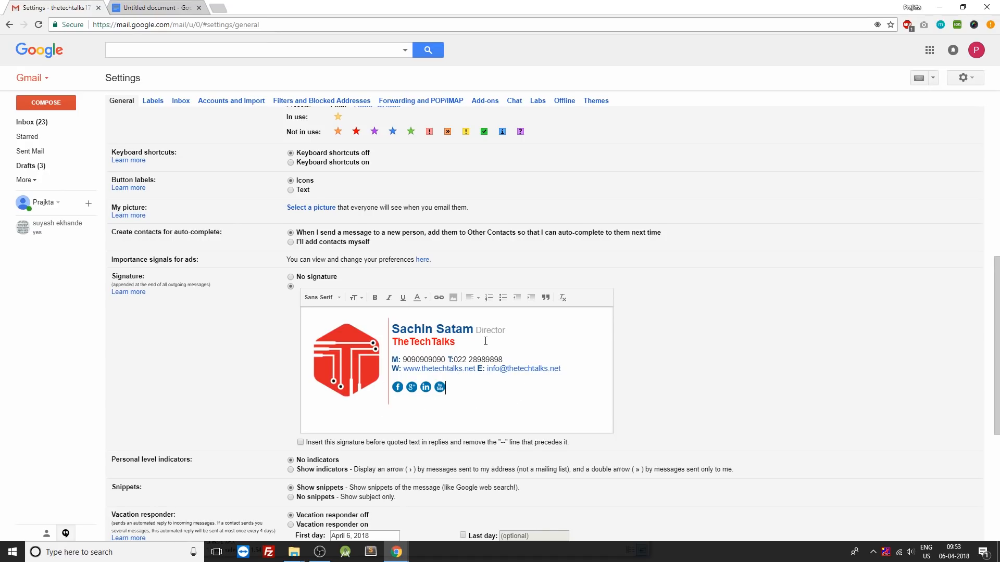
scroll(down, 3)
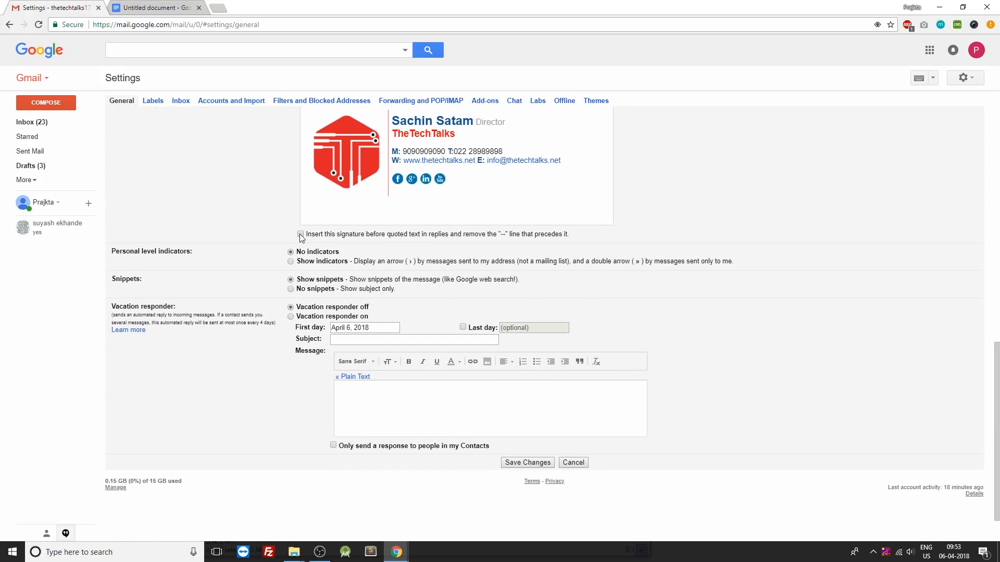
click(300, 234)
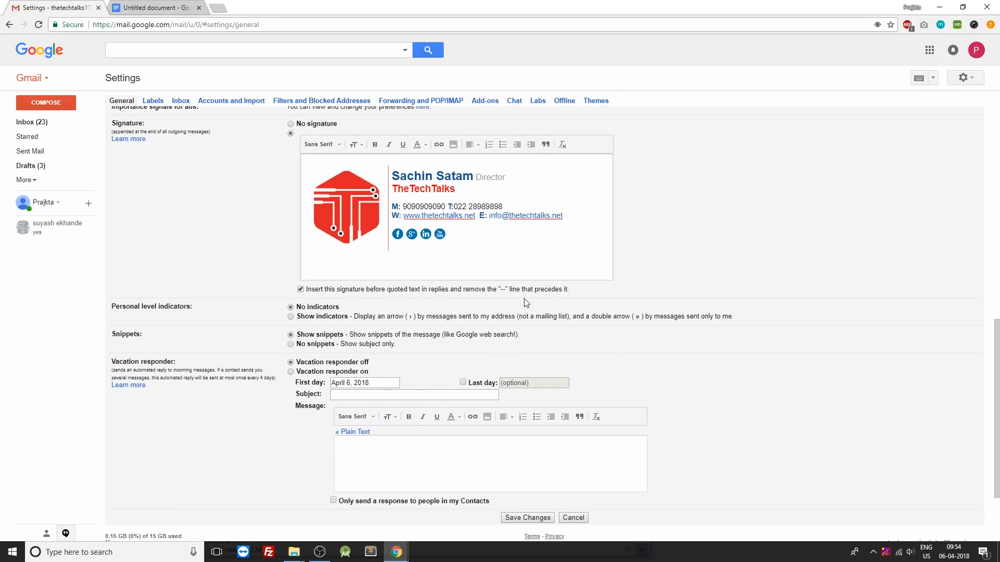
click(527, 517)
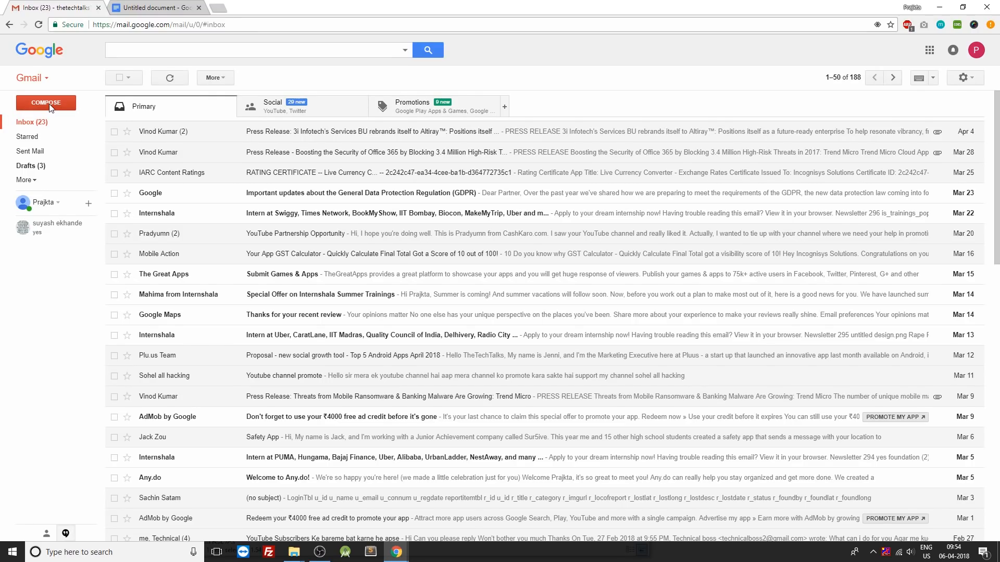
Compose a new message with test text 'sadjkhas kjh kajsh dd asklih asdikj' above the auto-inserted signature.
click(45, 102)
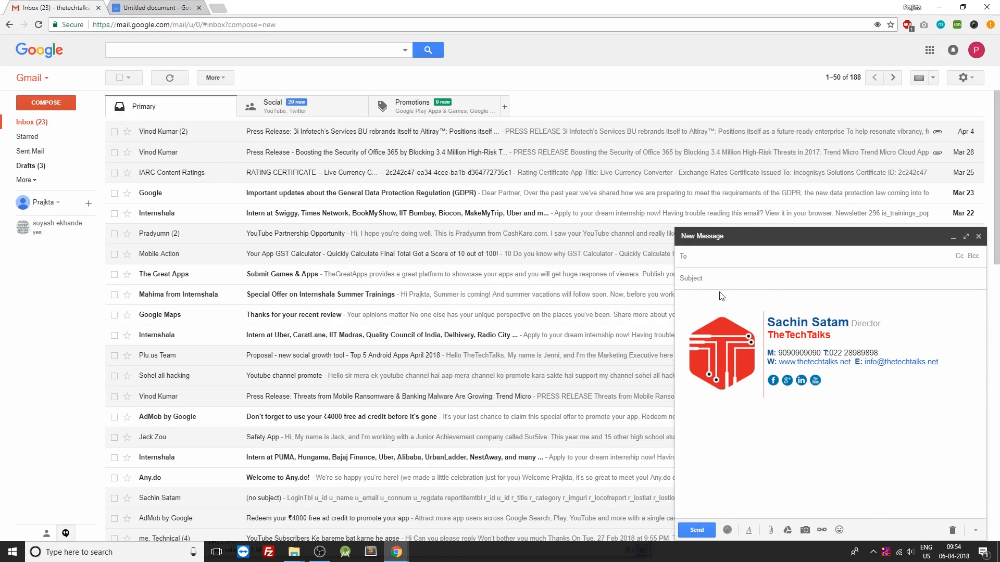
text(sadjkhas kjh)
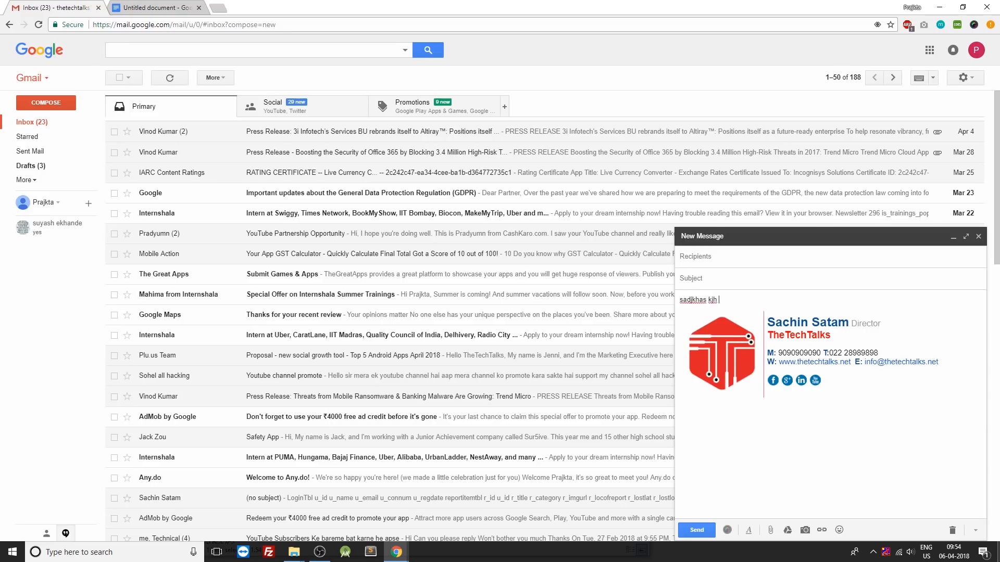
text(kajsh dd asklih asdikj)
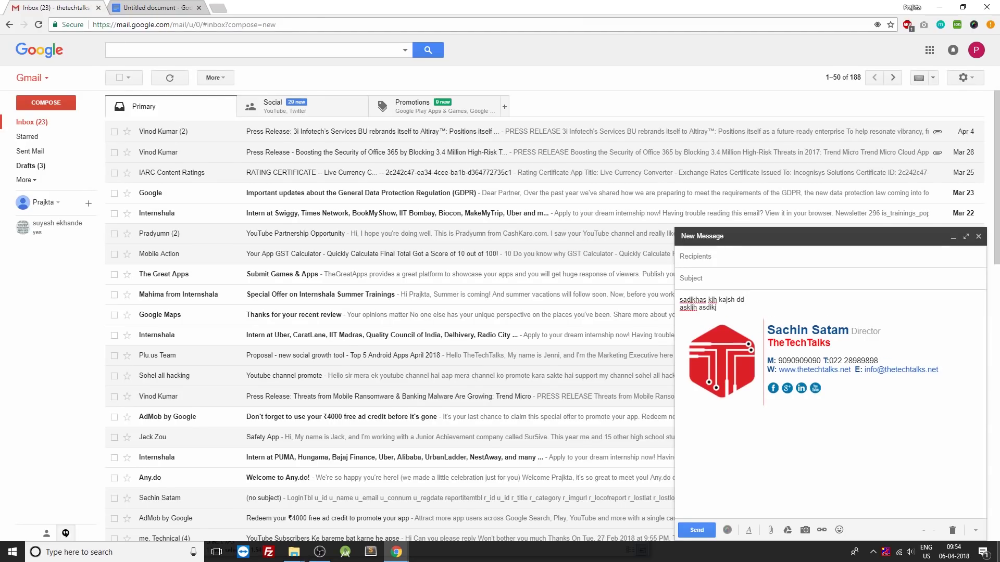